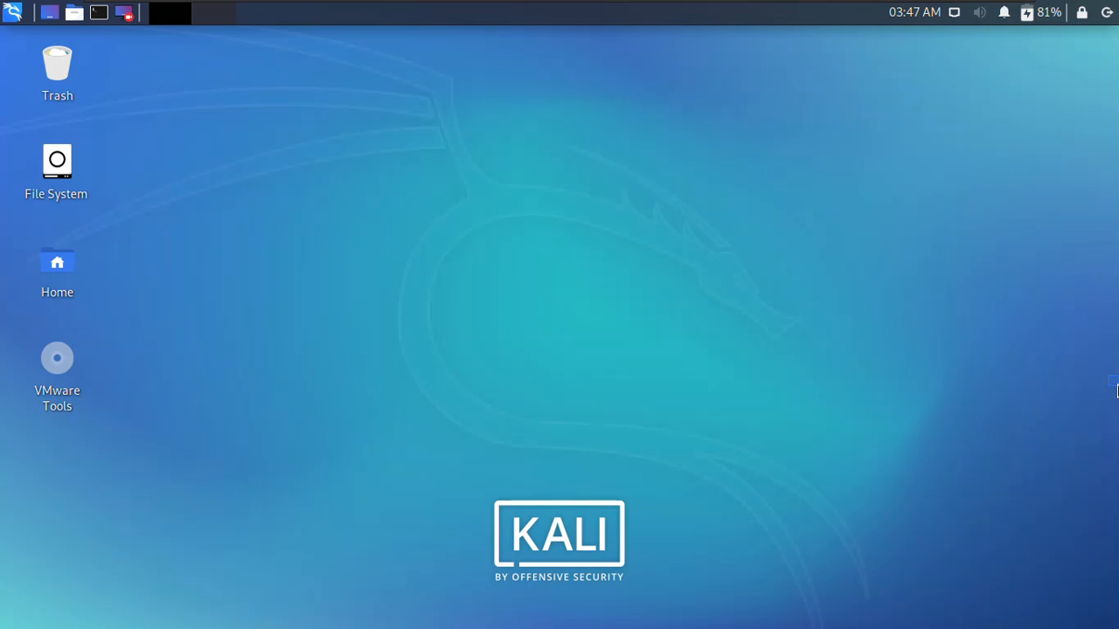
pyautogui.moveTo(225, 10)
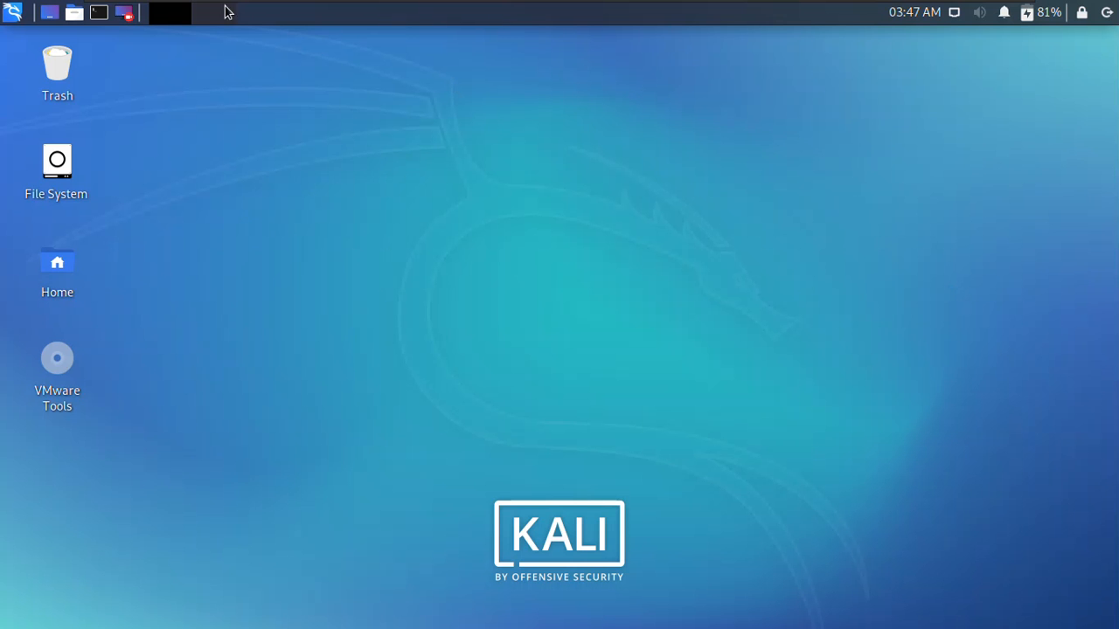
pyautogui.moveTo(98, 14)
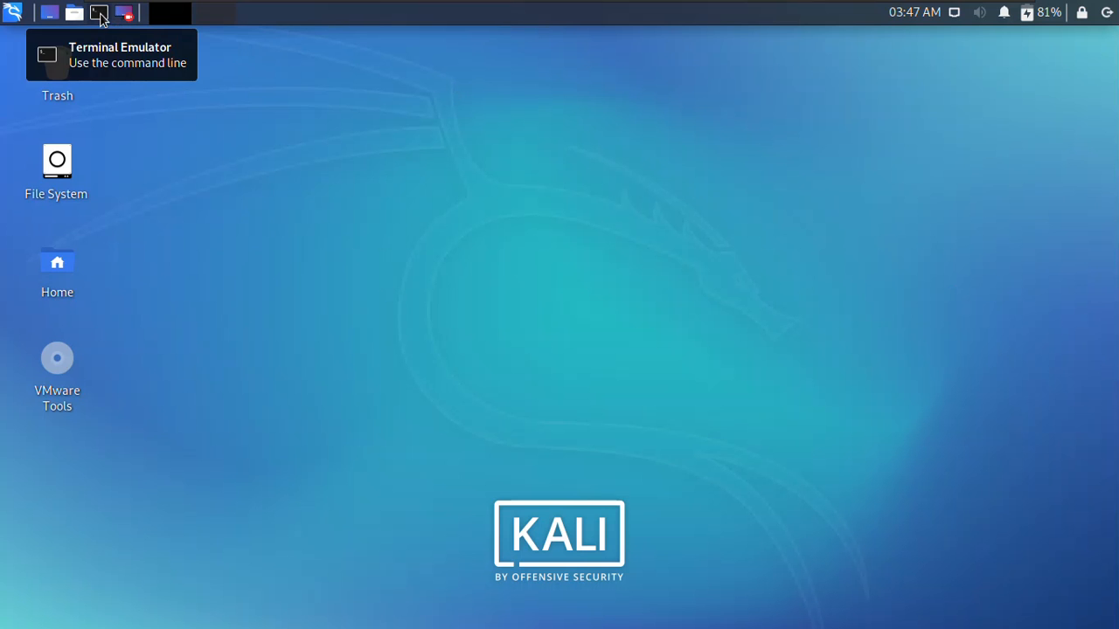
# - Show the routing table with 'ip r' (gateway 192.168.0.1) and mark eth0 in the output
pyautogui.click(98, 12)
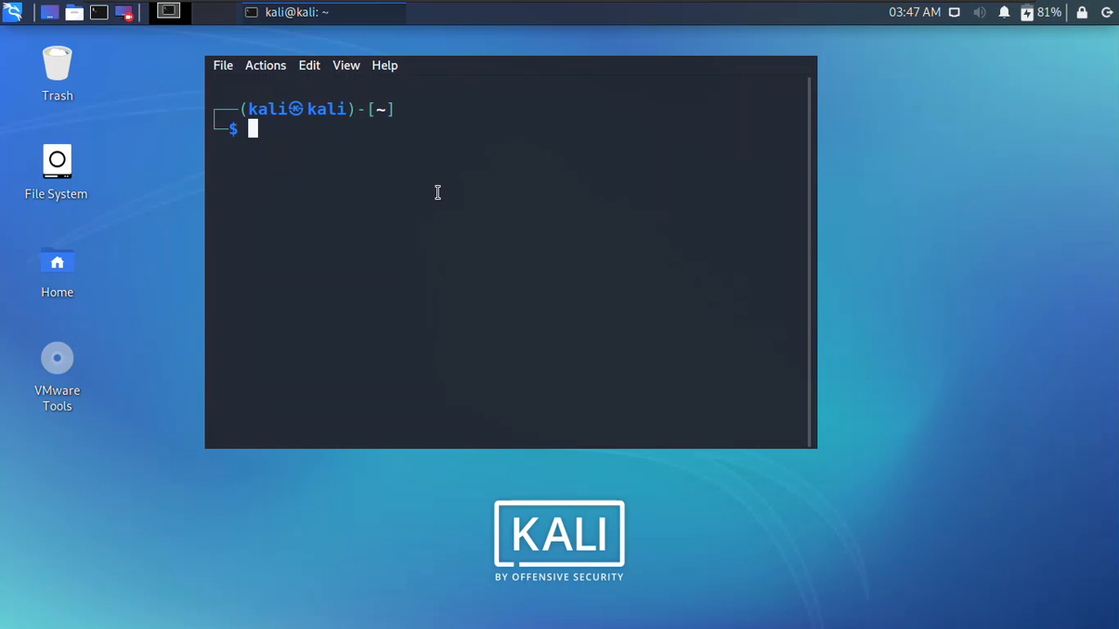
pyautogui.write('ip r')
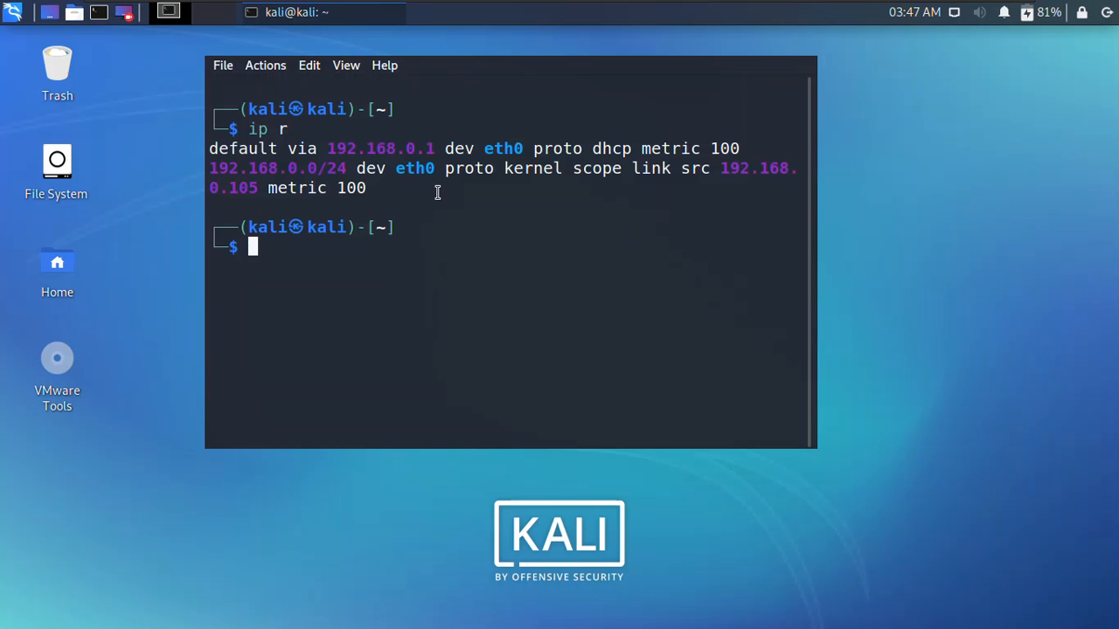
pyautogui.moveTo(315, 143)
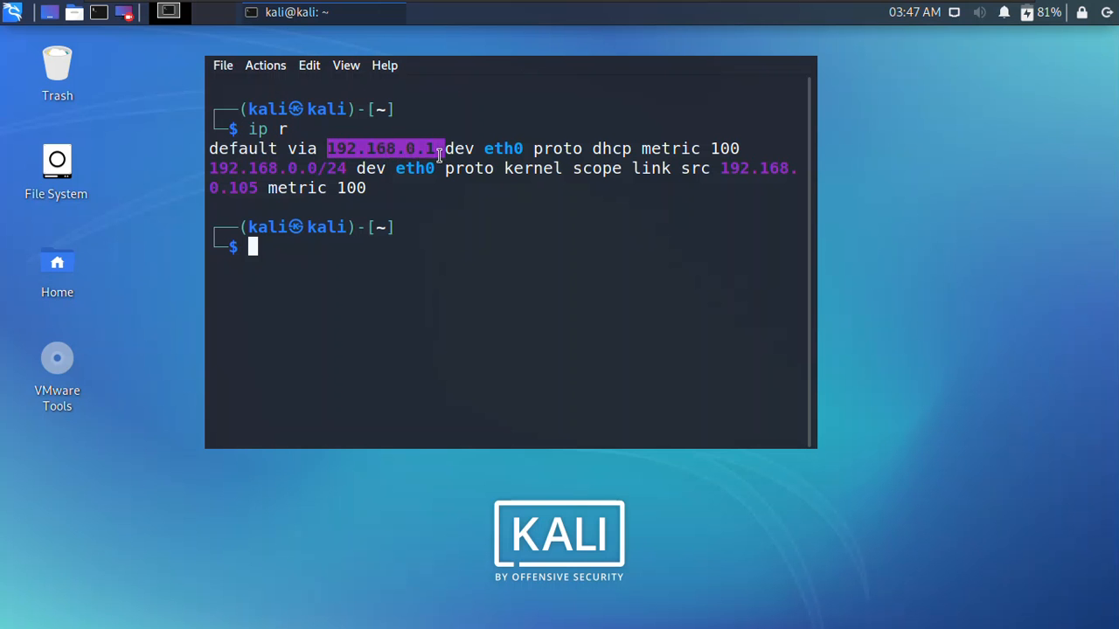
pyautogui.moveTo(500, 150)
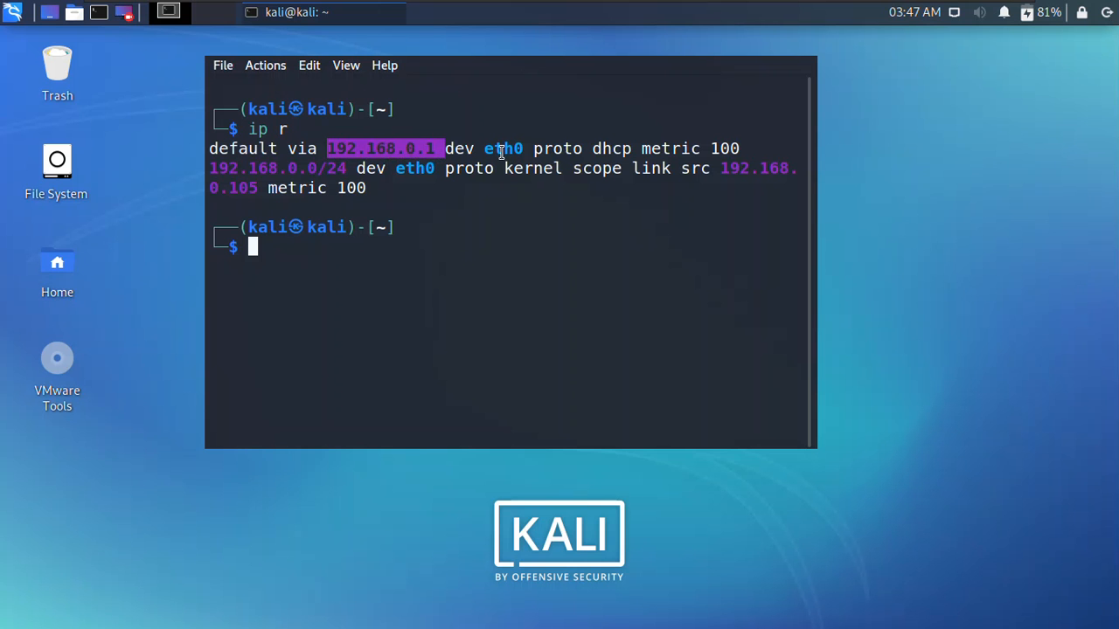
pyautogui.doubleClick(504, 147)
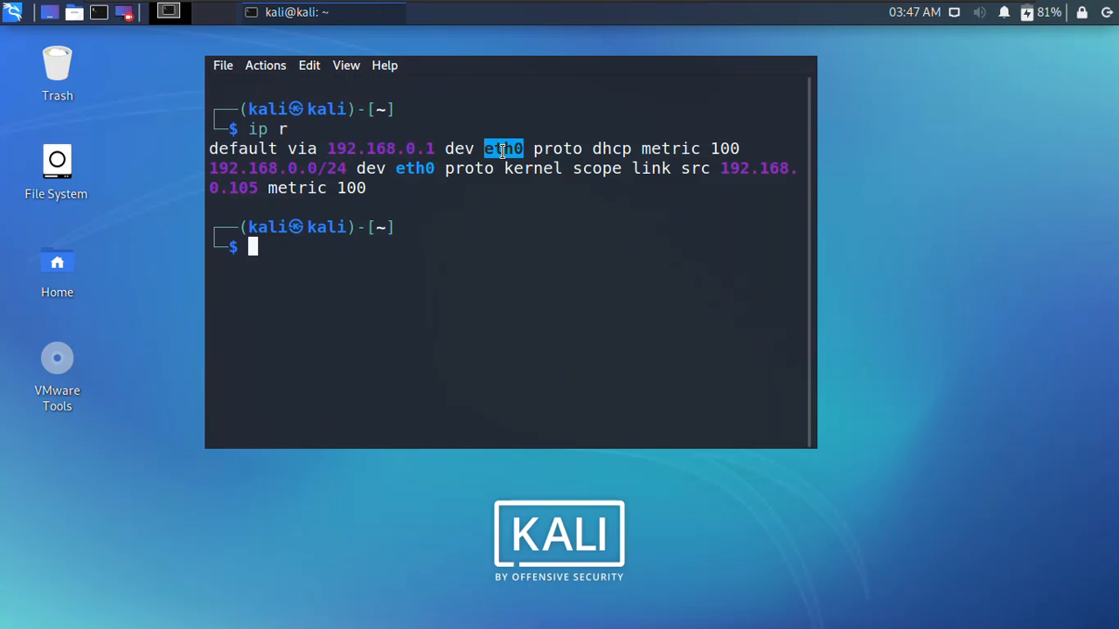
pyautogui.moveTo(720, 168)
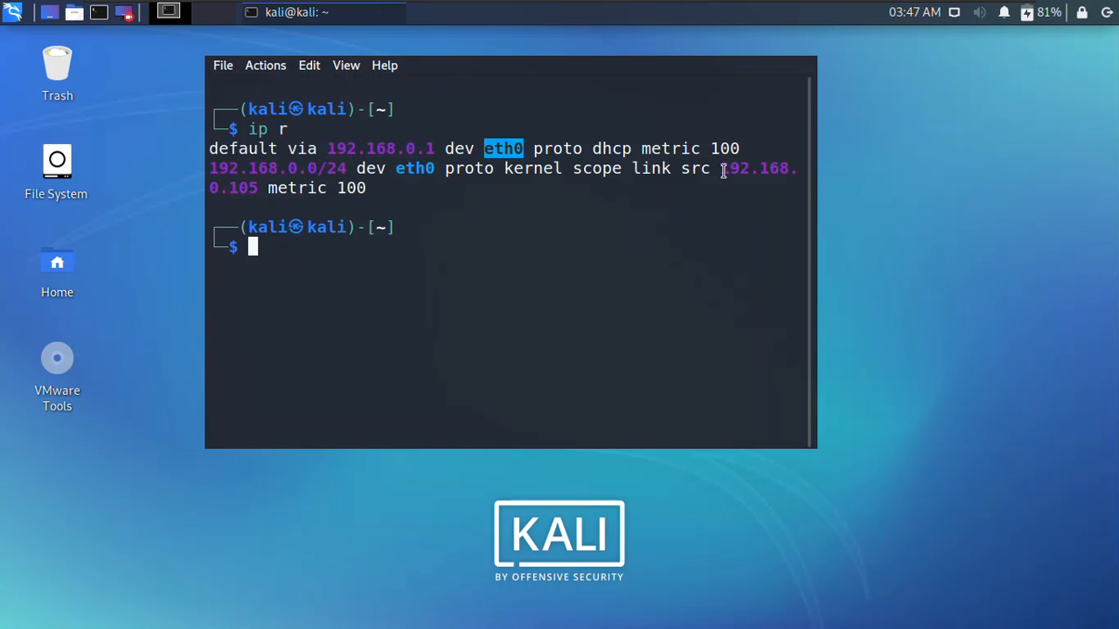
pyautogui.moveTo(258, 191)
pyautogui.write('ifconfig')
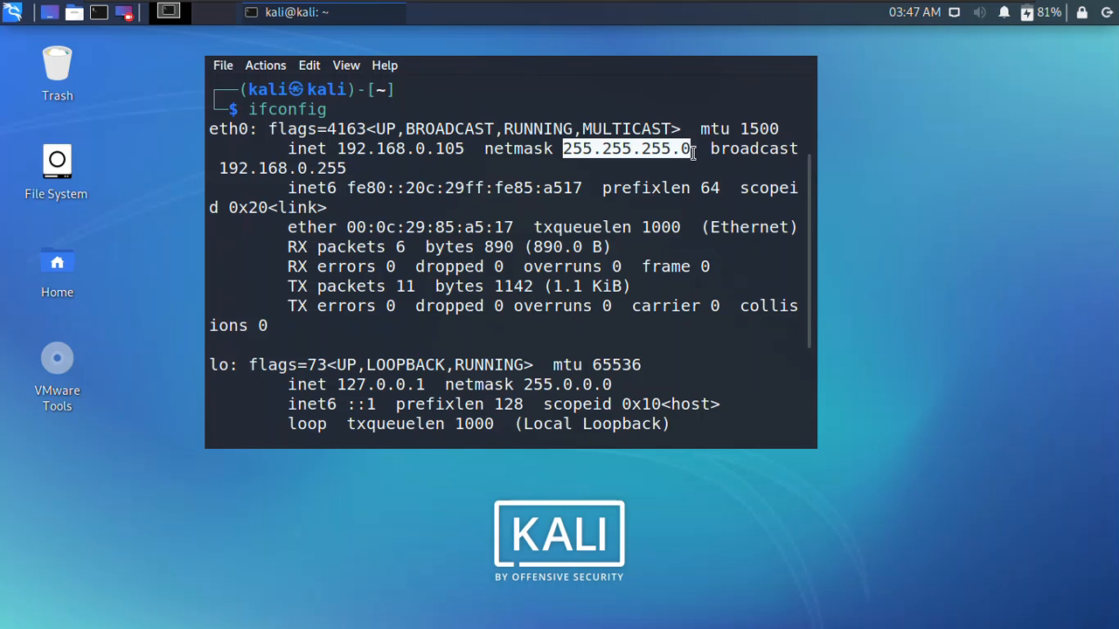
# - Rerun 'ip r', then end the terminal session with 'exit'
pyautogui.write('ip r')
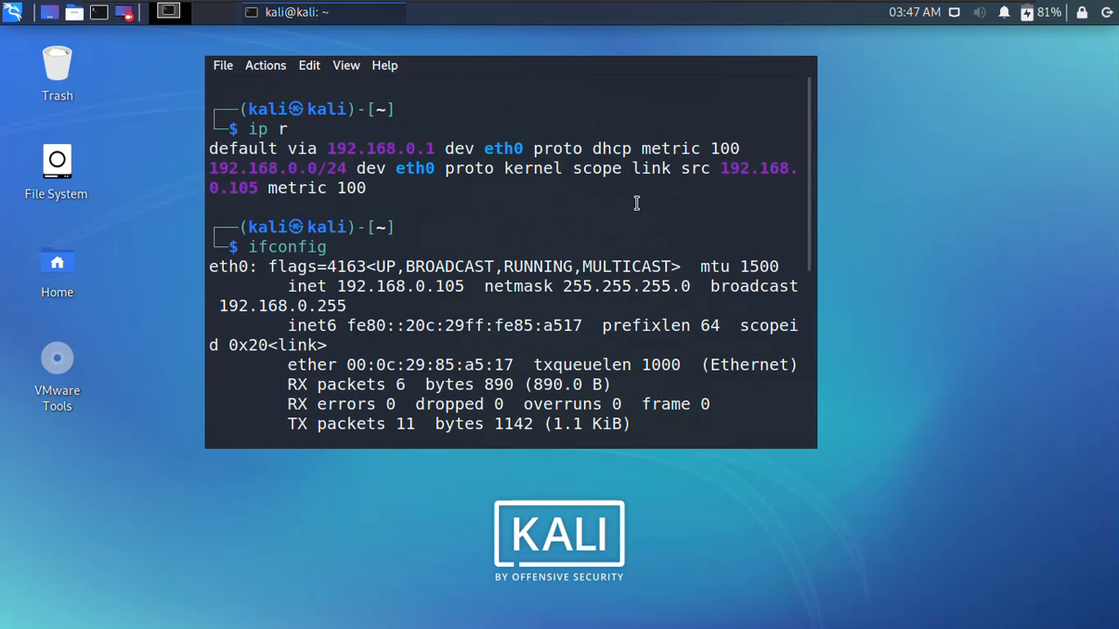
pyautogui.write('exit')
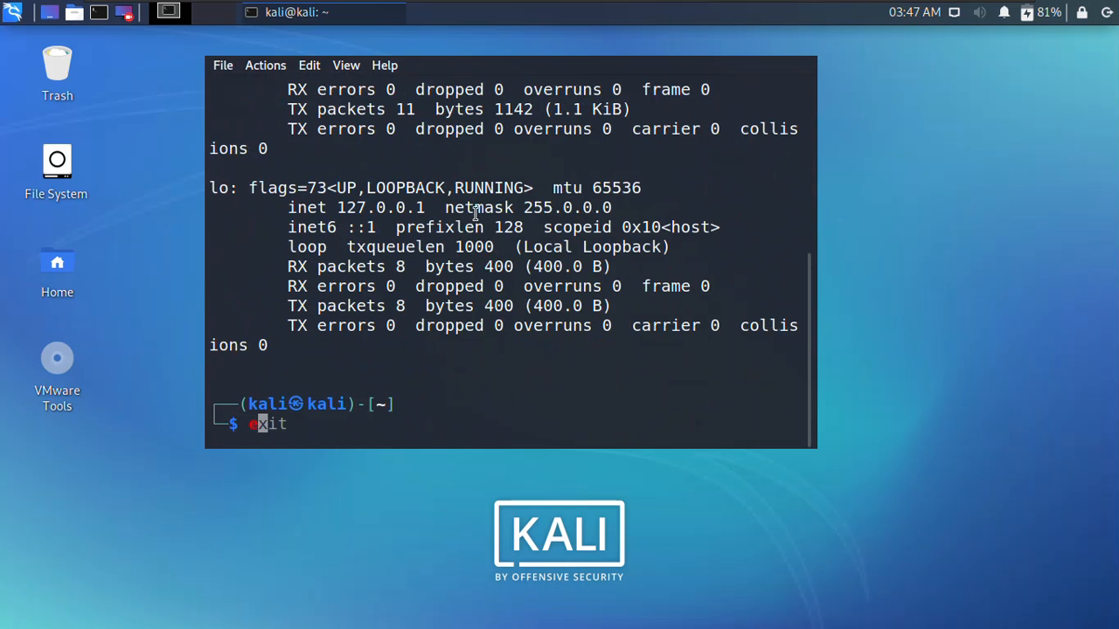
pyautogui.press('Return')
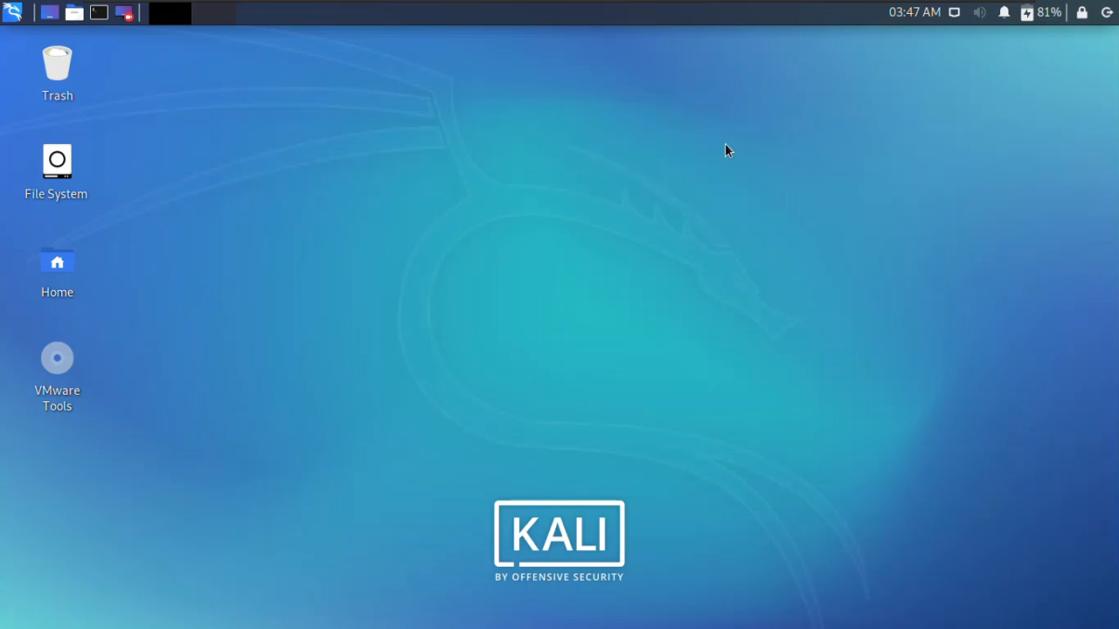
# - From the network tray, reach Edit Connections and start editing Wired connection 1
pyautogui.click(954, 12)
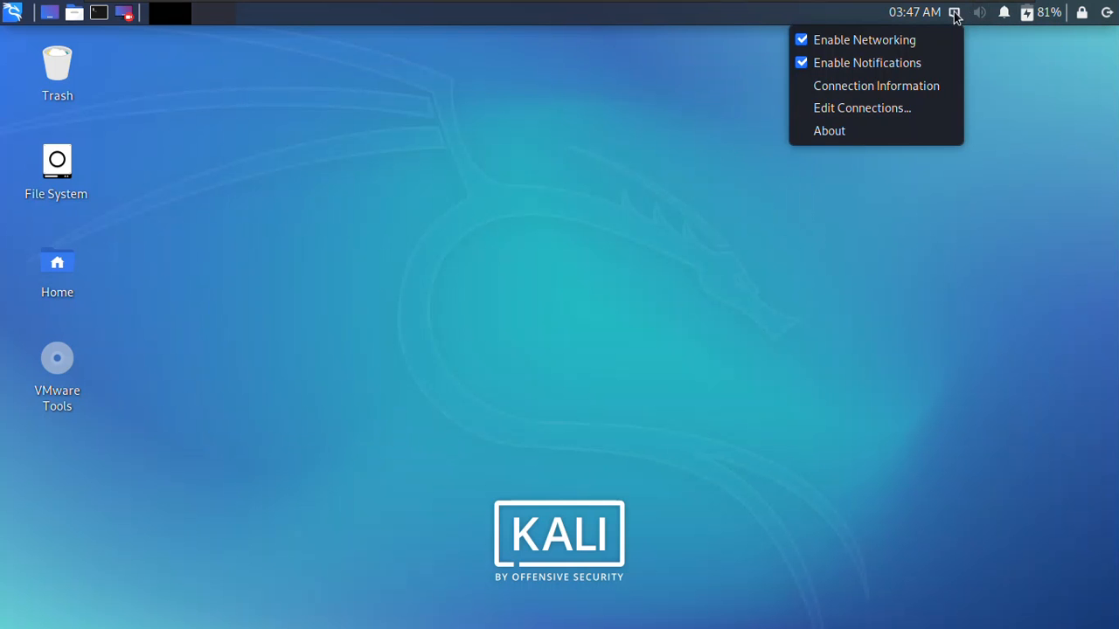
pyautogui.click(860, 109)
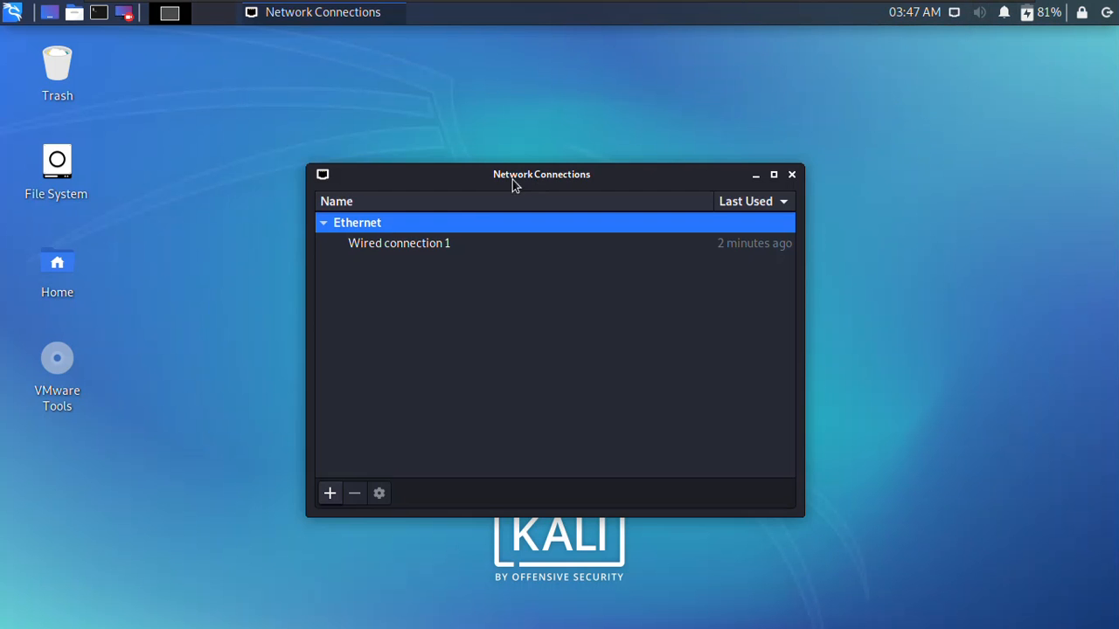
pyautogui.click(399, 242)
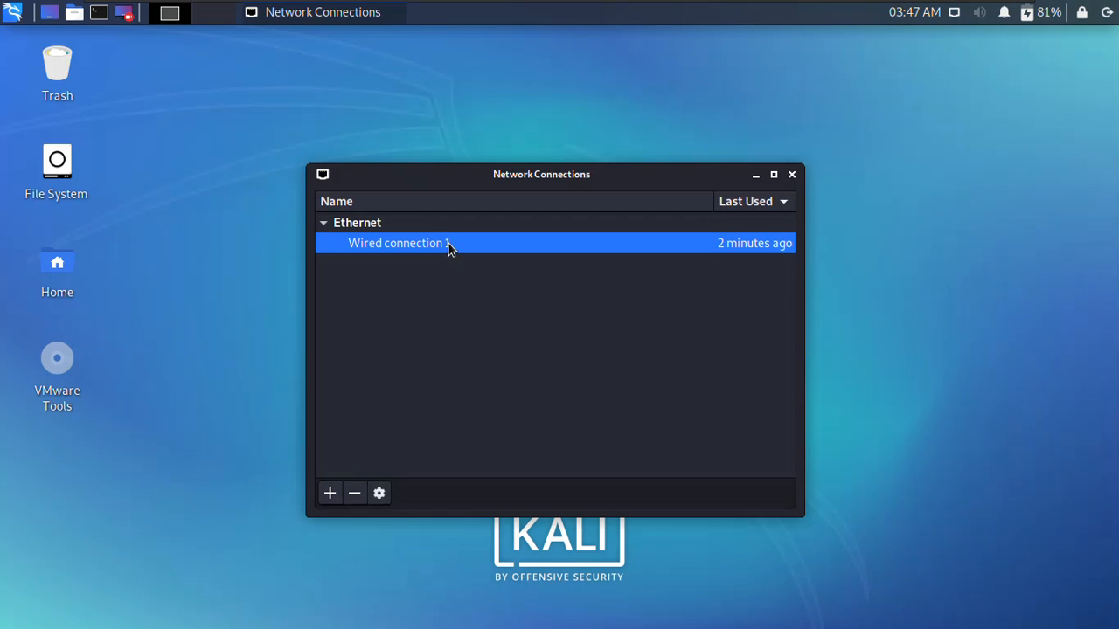
pyautogui.click(378, 493)
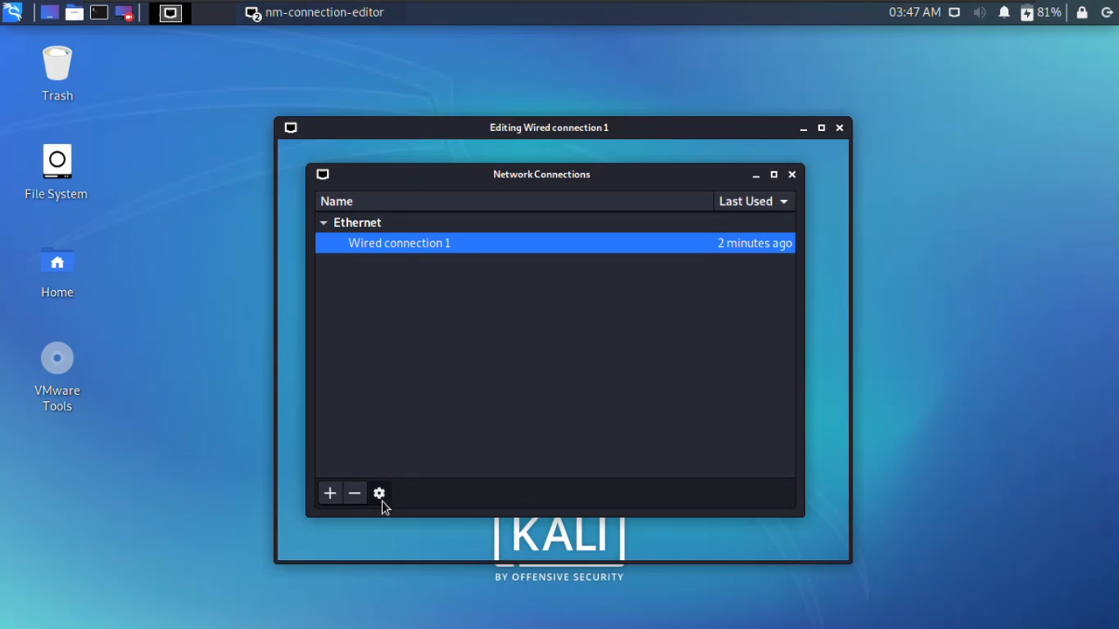
# - Switch Wired connection 1's IPv4 Settings method to Manual
pyautogui.click(378, 492)
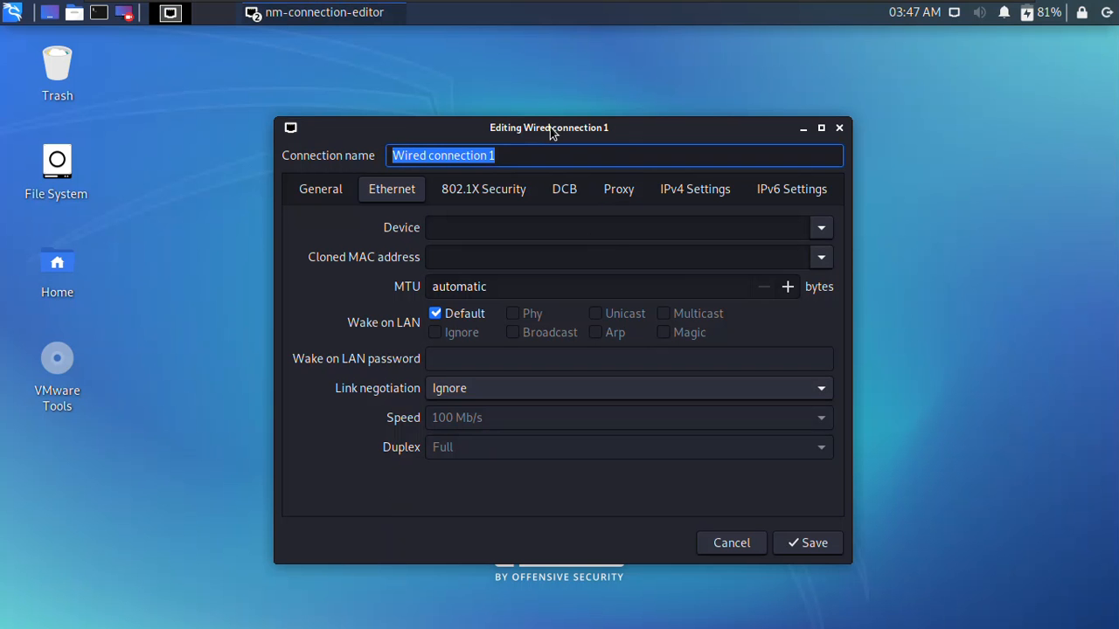
pyautogui.moveTo(694, 188)
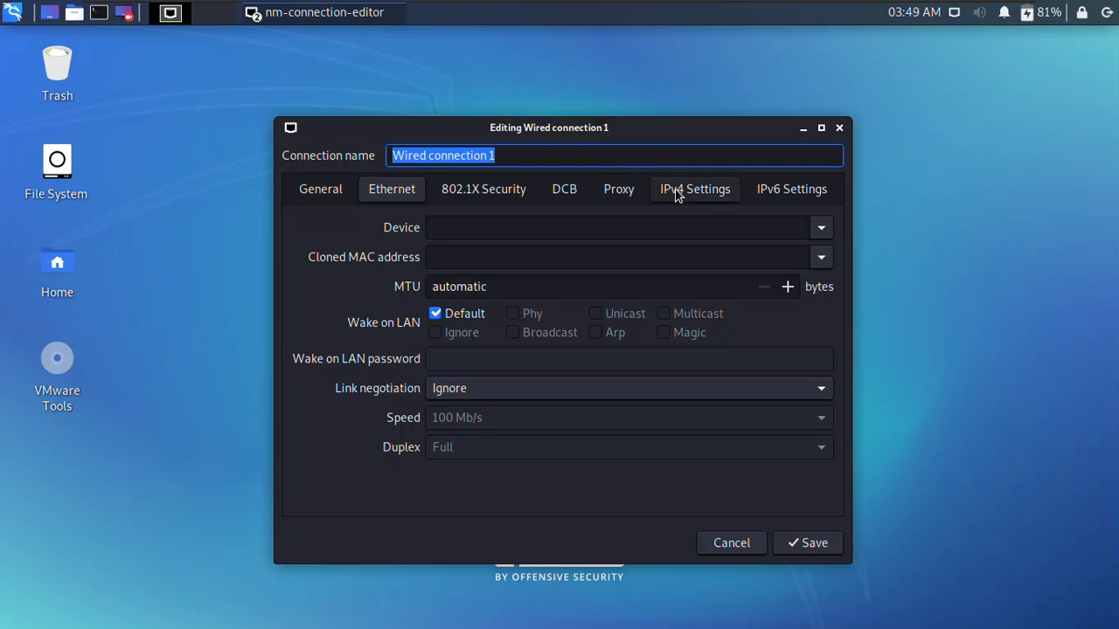
pyautogui.click(695, 189)
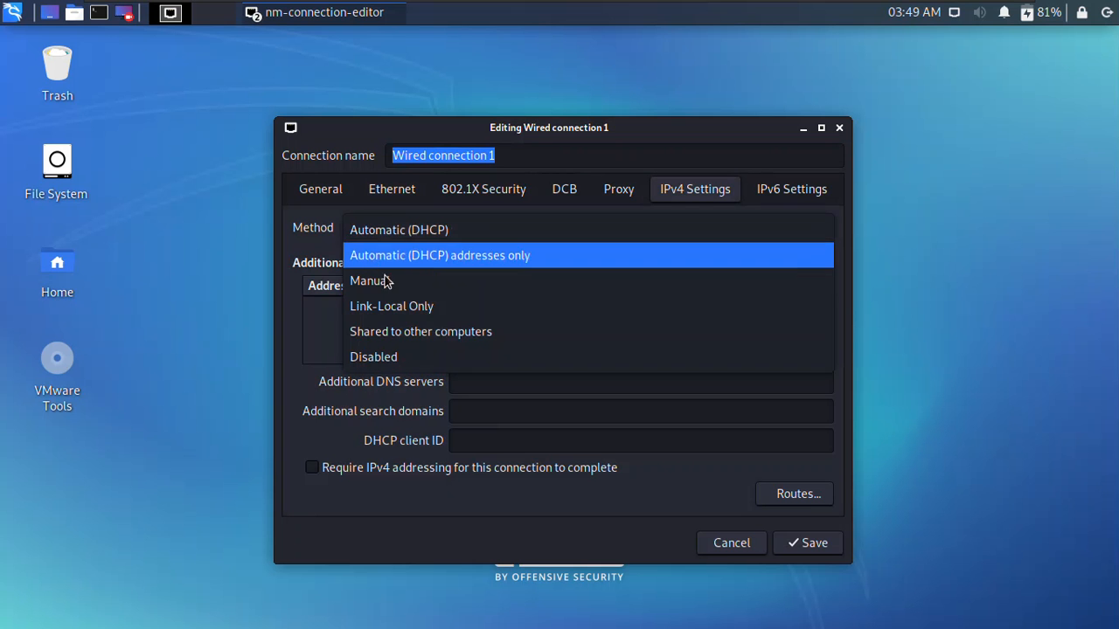
pyautogui.click(367, 280)
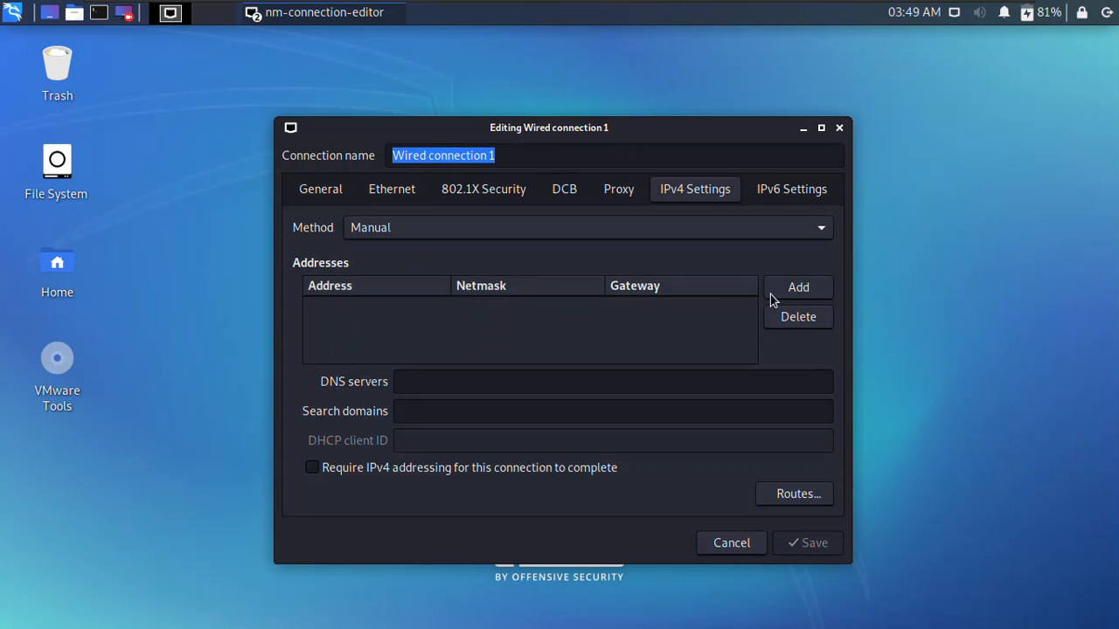
# - Add a static address entry 192.168.0.112 with prefix 24
pyautogui.click(797, 287)
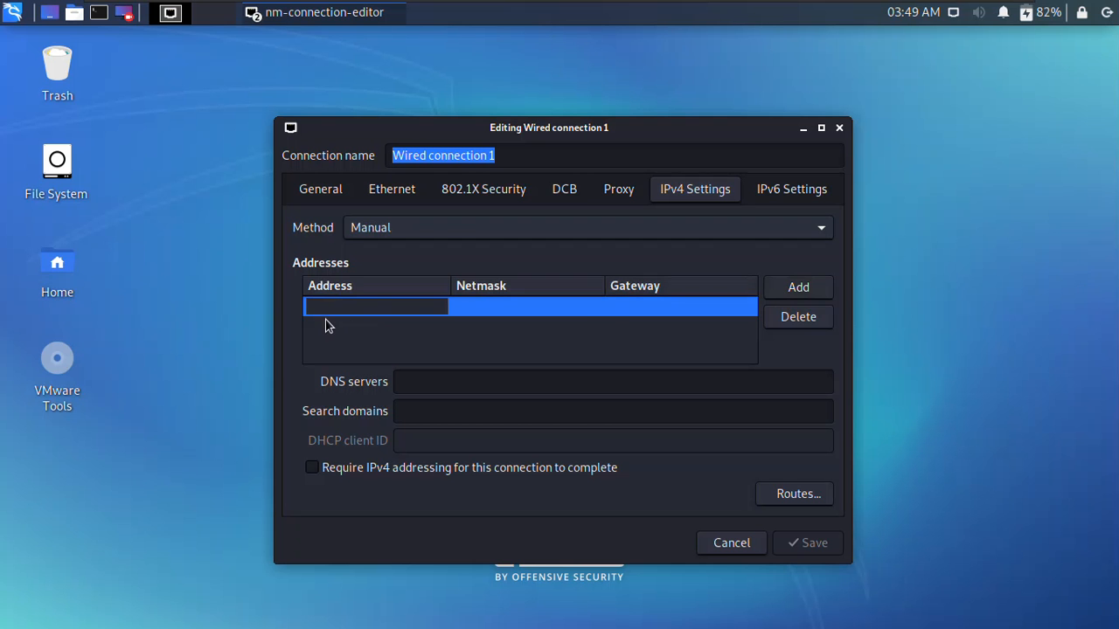
pyautogui.write('192.168.')
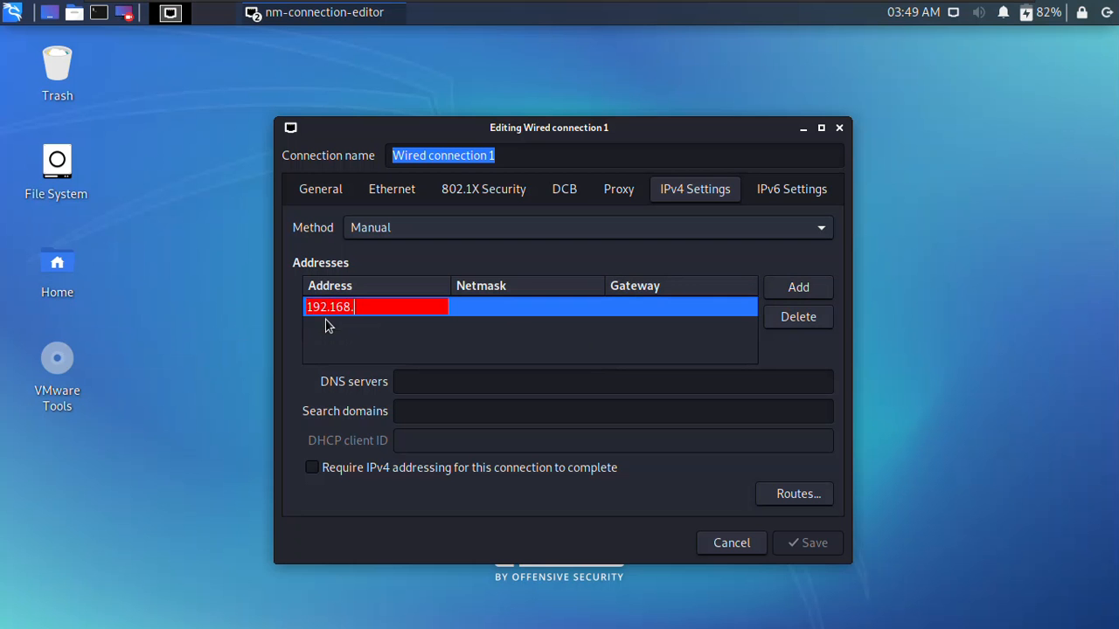
pyautogui.write('0.')
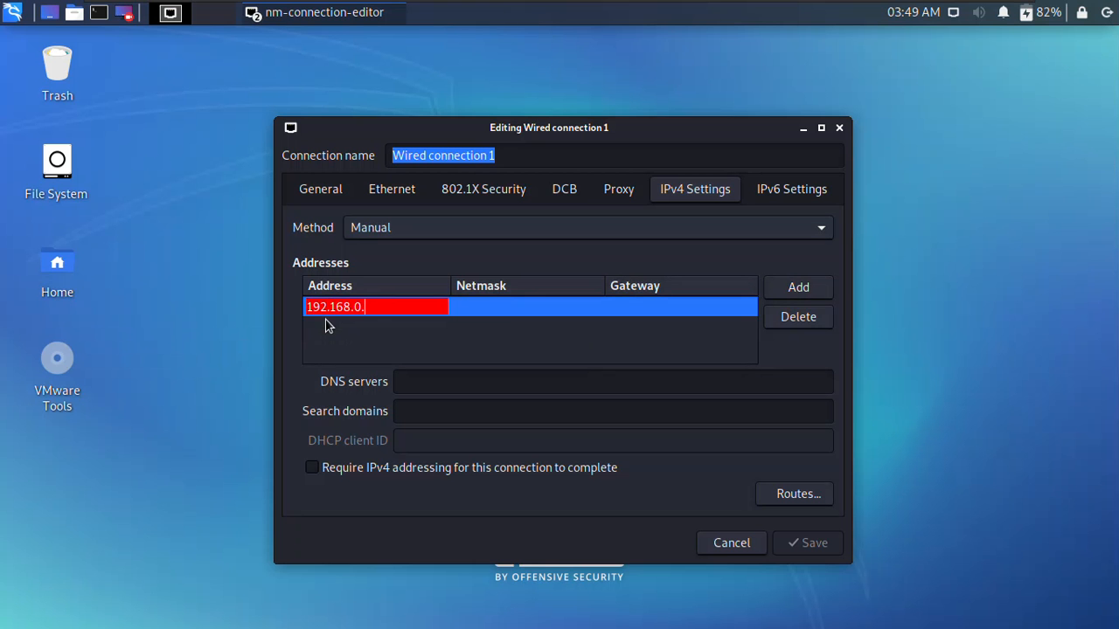
pyautogui.write('1')
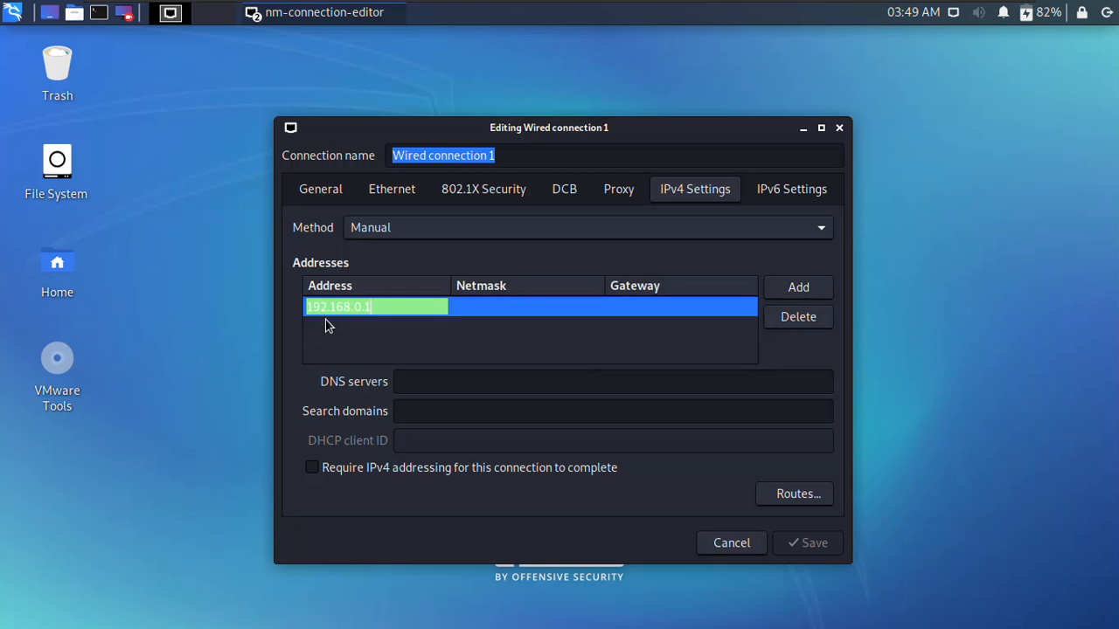
pyautogui.write('12')
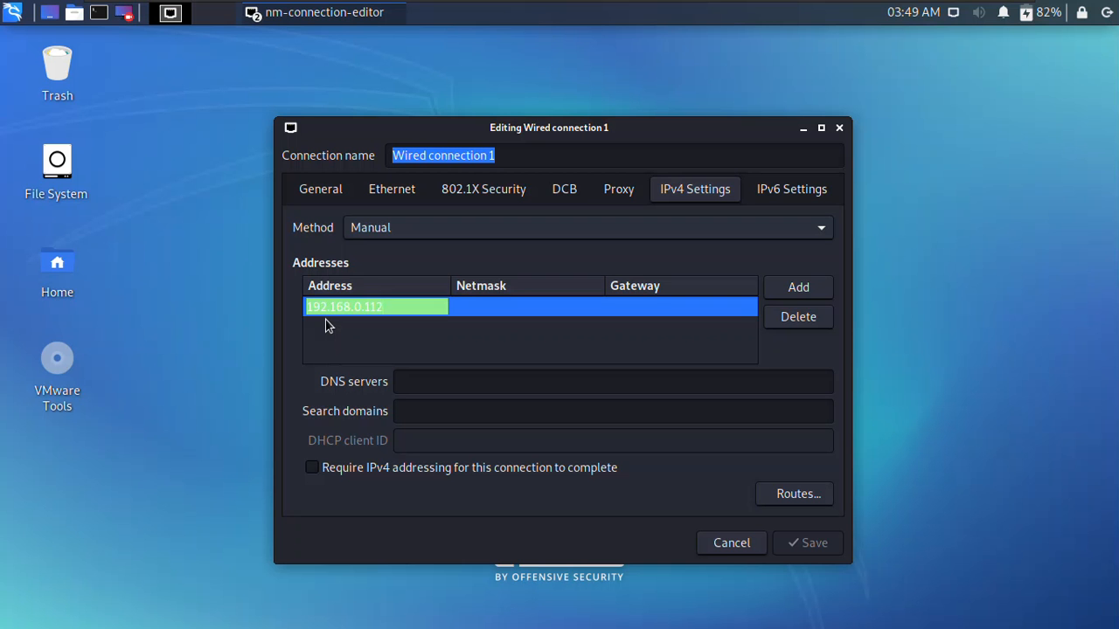
pyautogui.write('24')
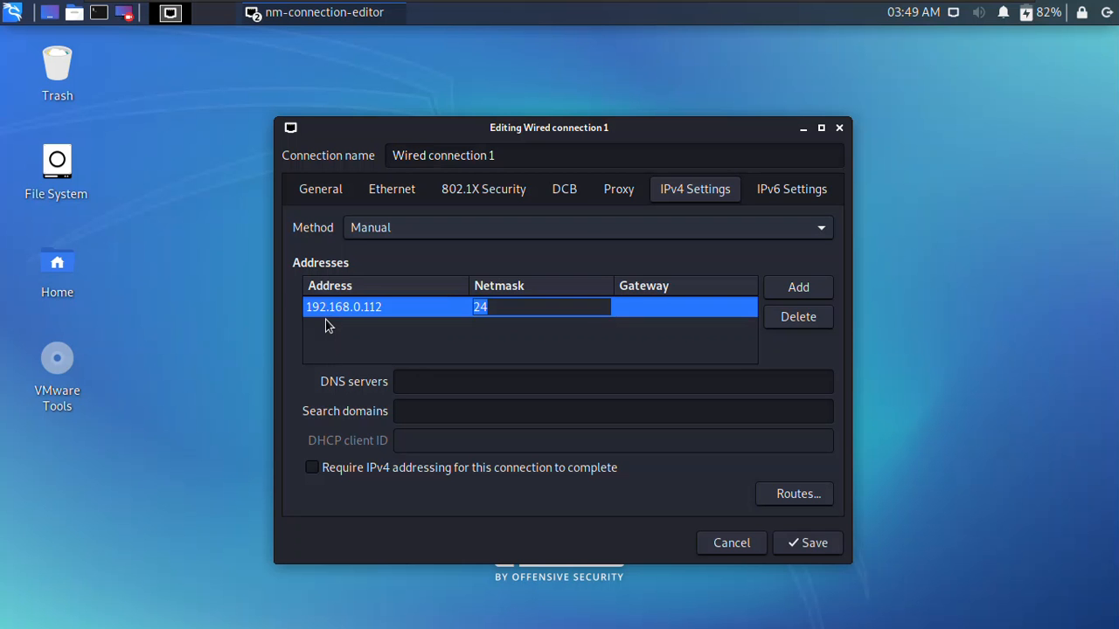
pyautogui.moveTo(328, 325)
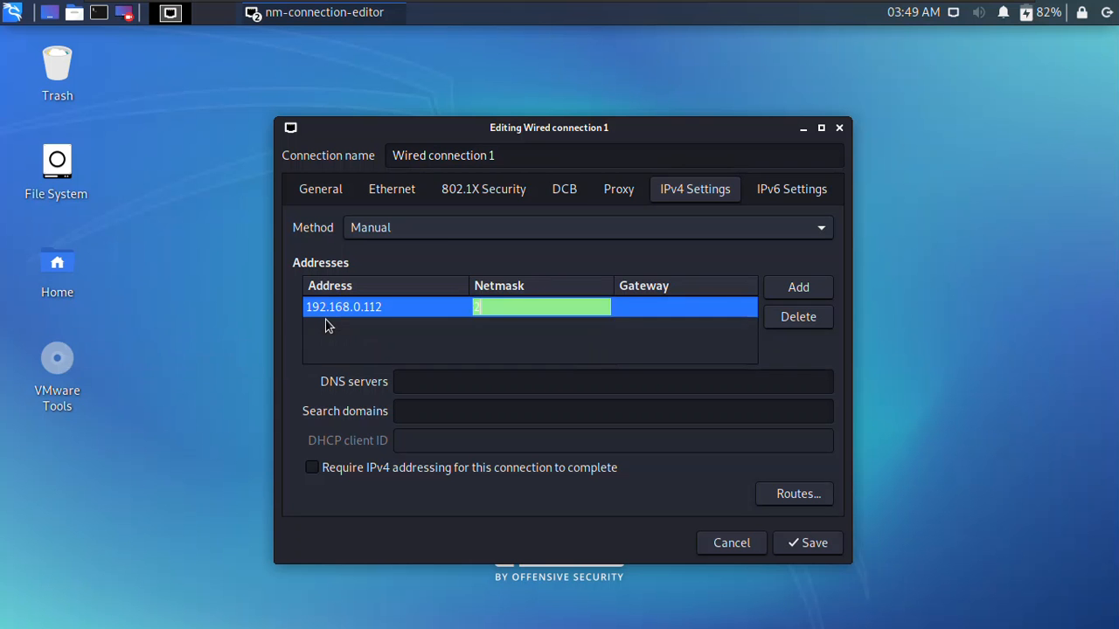
# - Enter netmask 255.255.255.0 and begin the gateway 192.168.0.1
pyautogui.write('255.2')
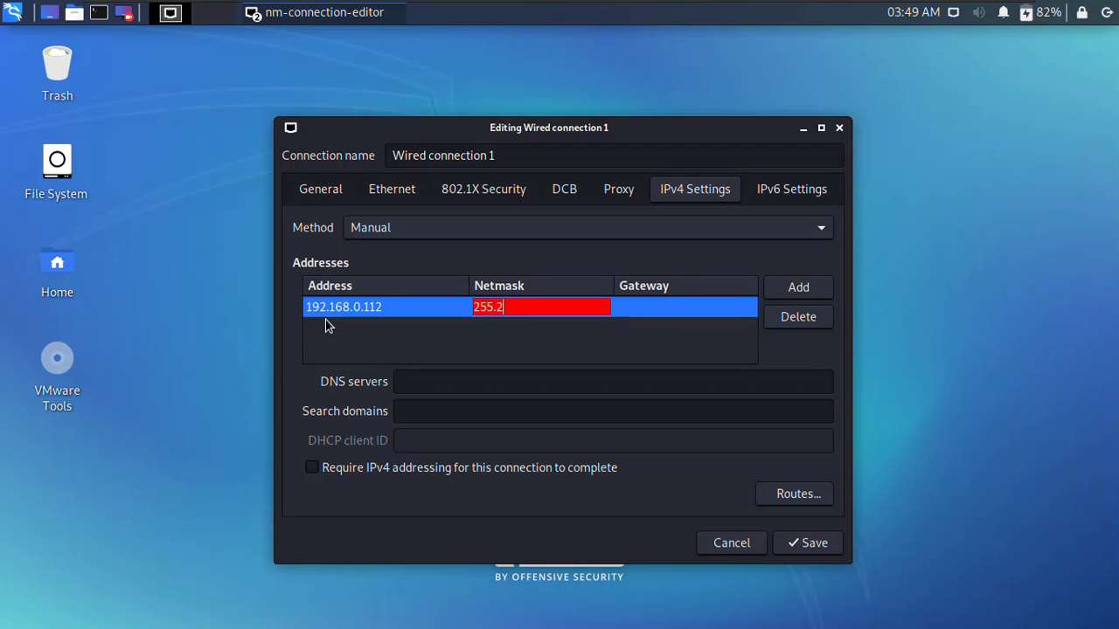
pyautogui.write('55')
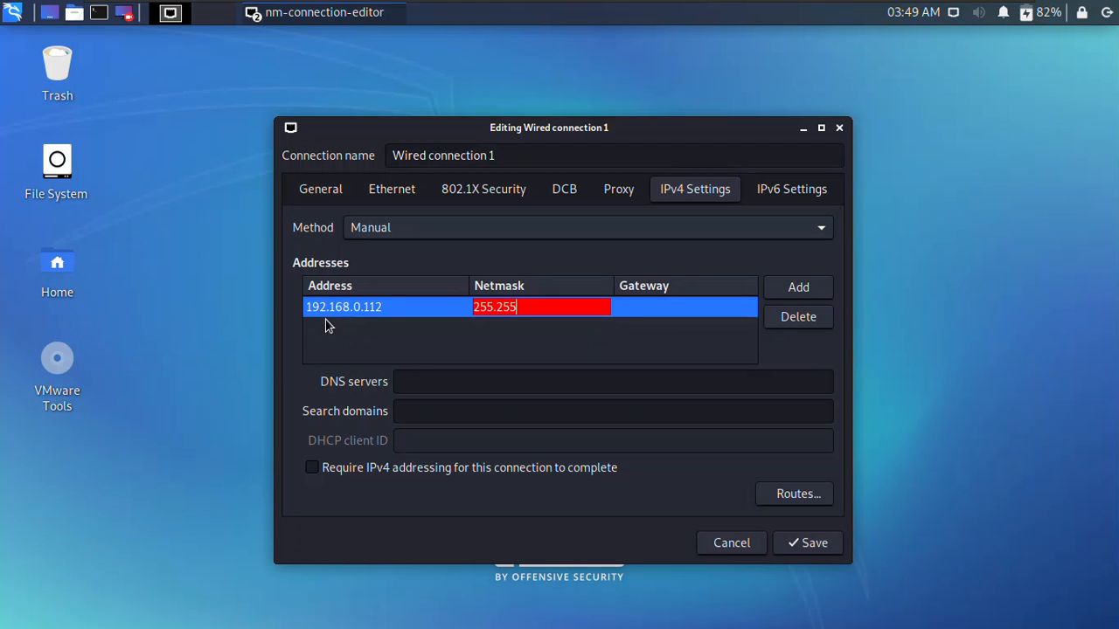
pyautogui.write('.255.0')
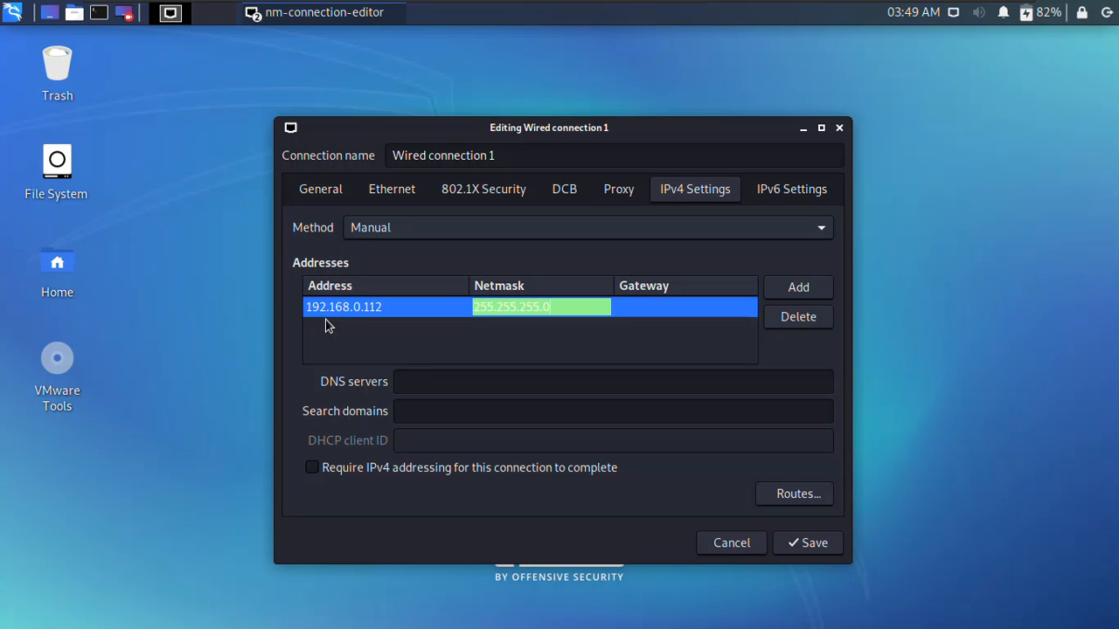
pyautogui.click(685, 308)
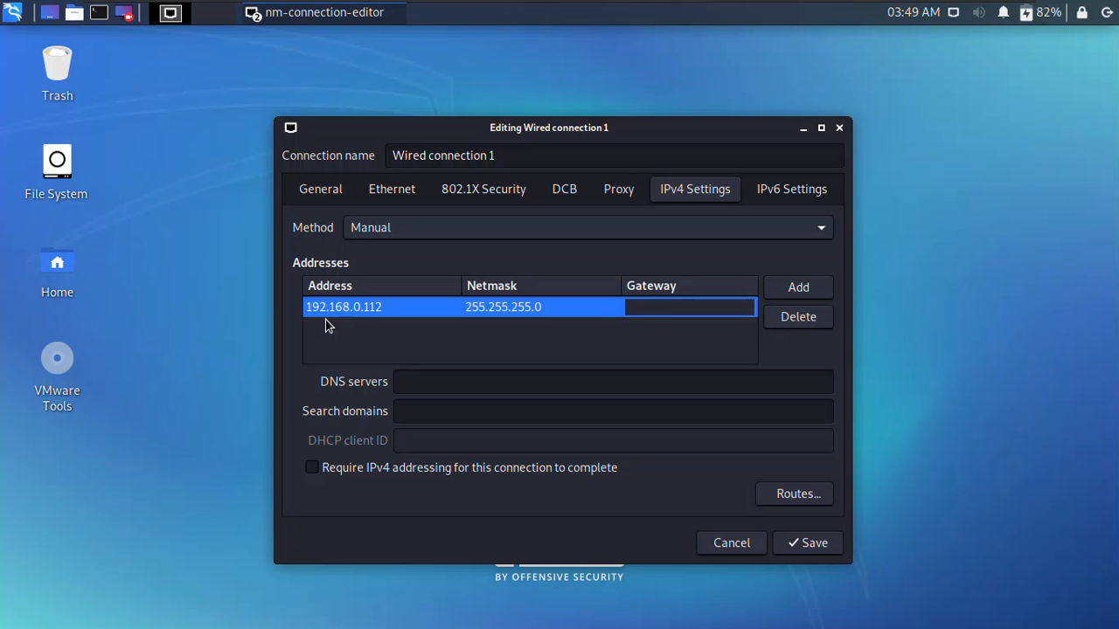
pyautogui.click(689, 307)
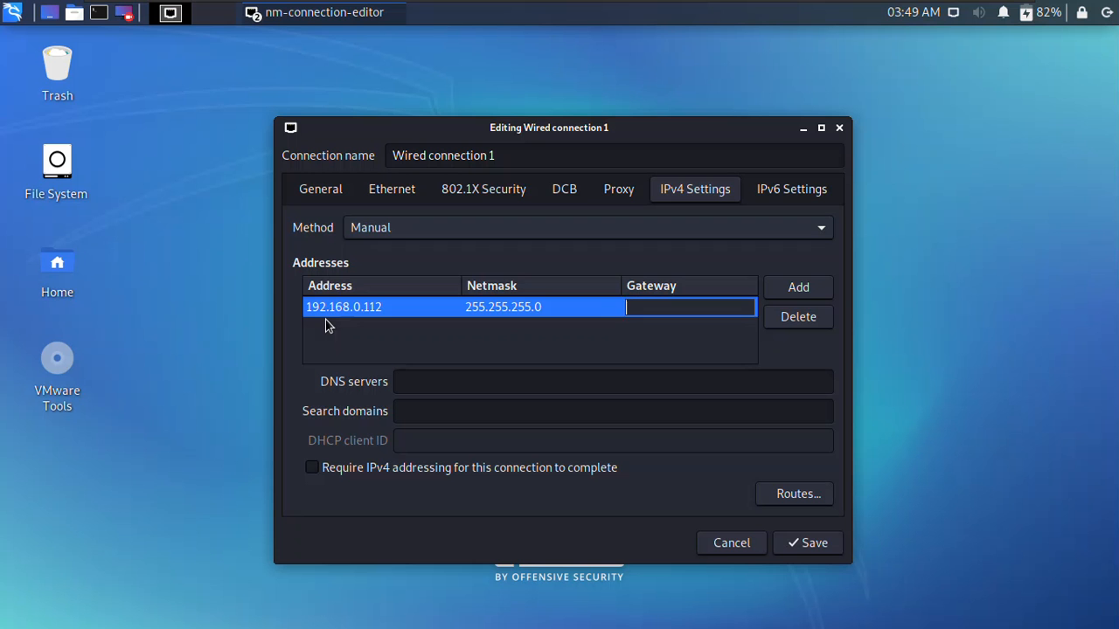
pyautogui.write('192.168.0.1')
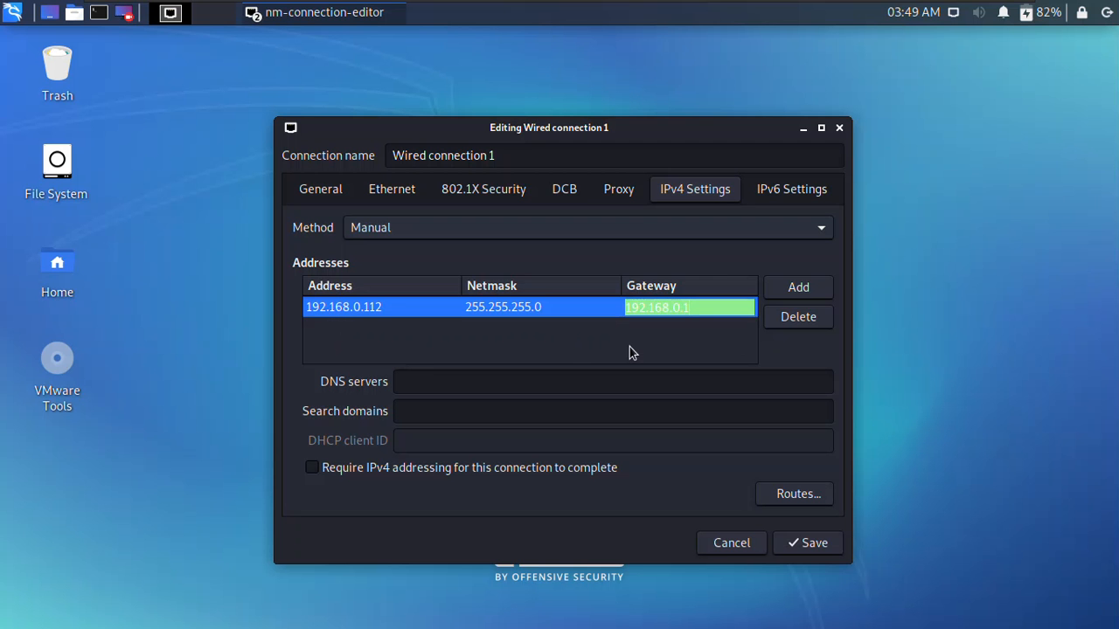
pyautogui.moveTo(503, 392)
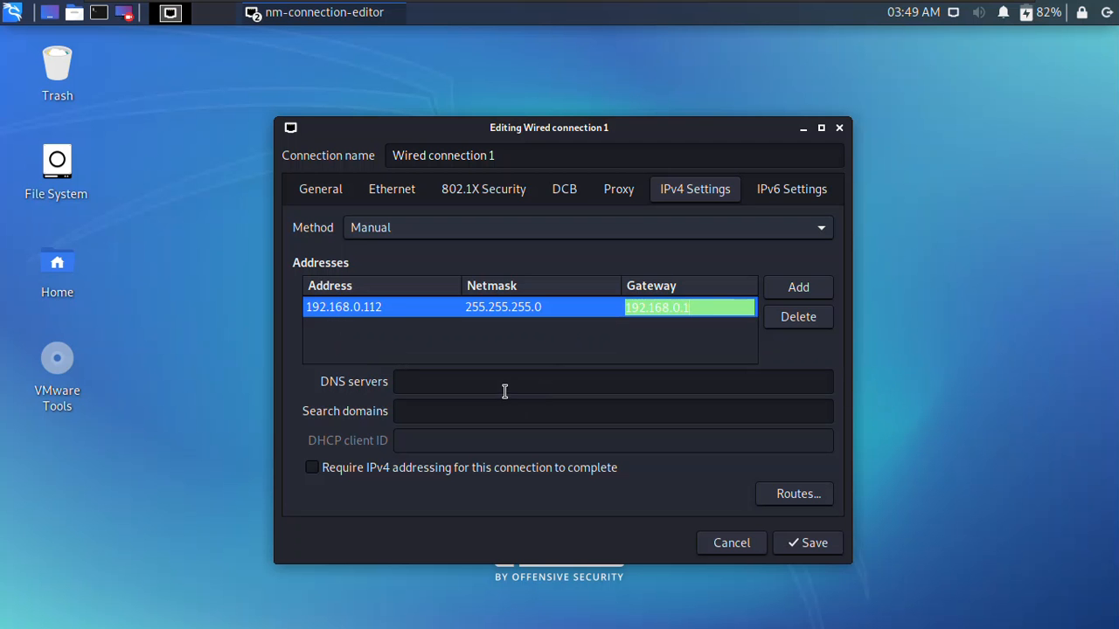
pyautogui.moveTo(500, 388)
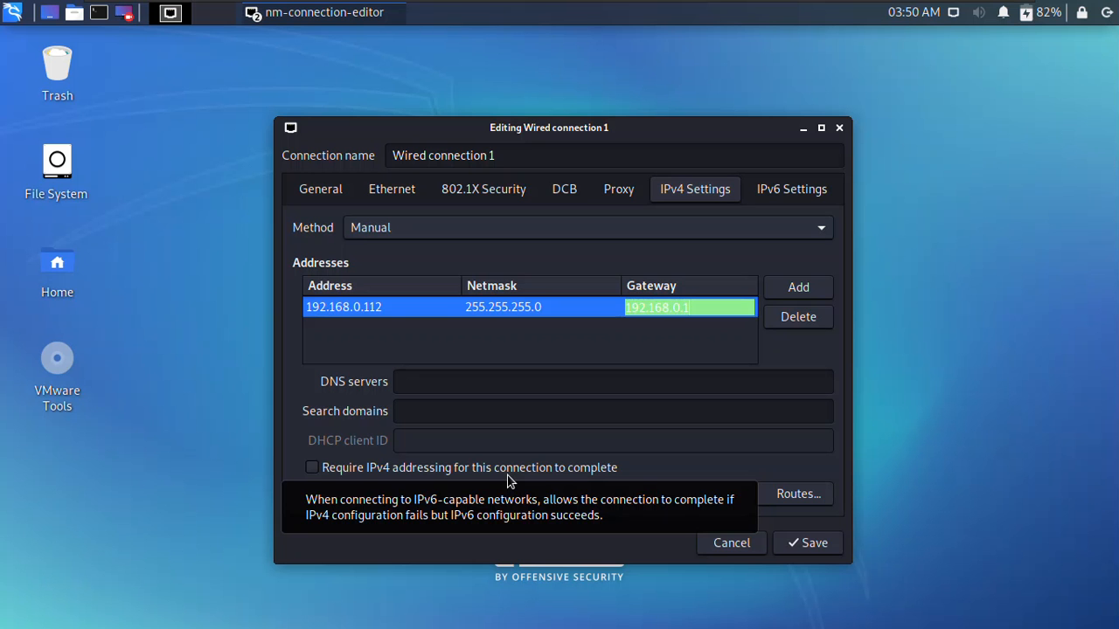
pyautogui.moveTo(545, 437)
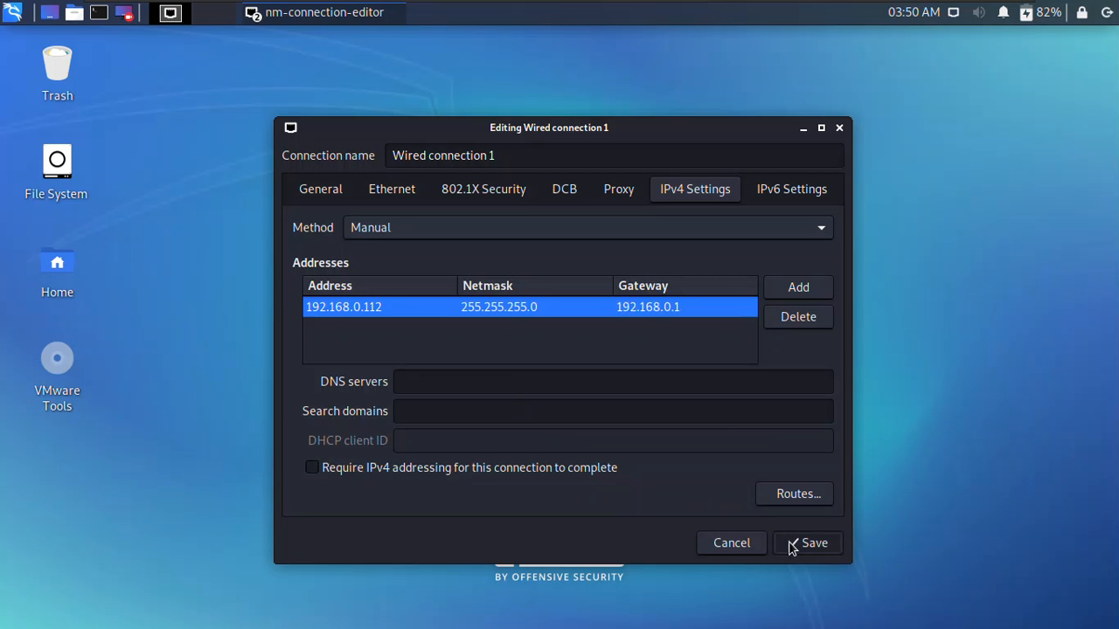
# - Save the connection, then check with ifconfig that eth0 still reads 192.168.0.105 and close the terminal
pyautogui.click(808, 541)
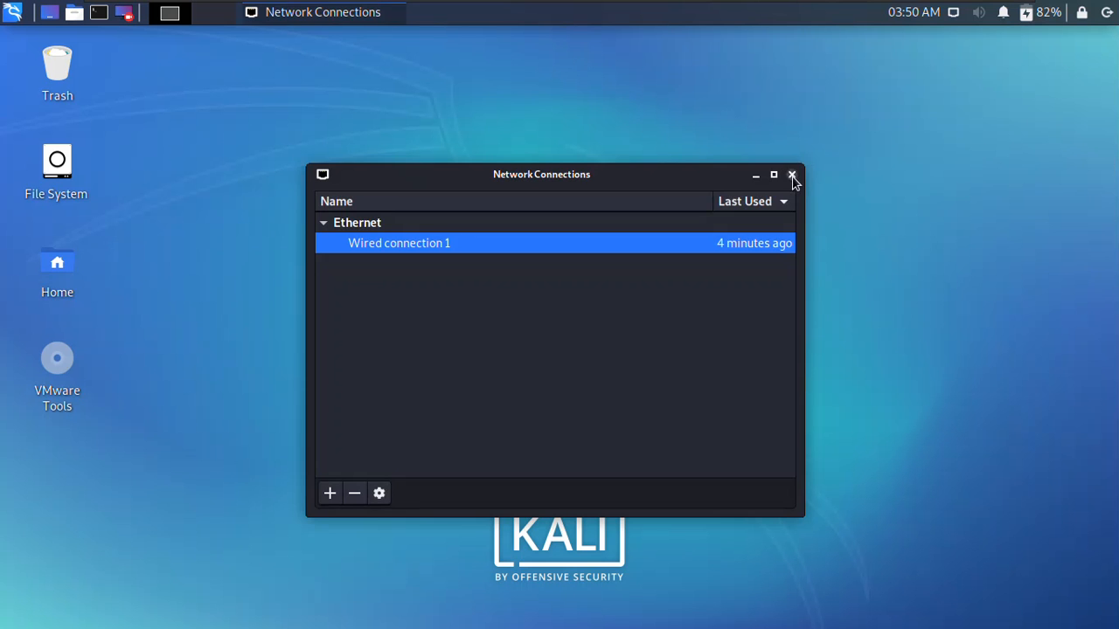
pyautogui.click(790, 175)
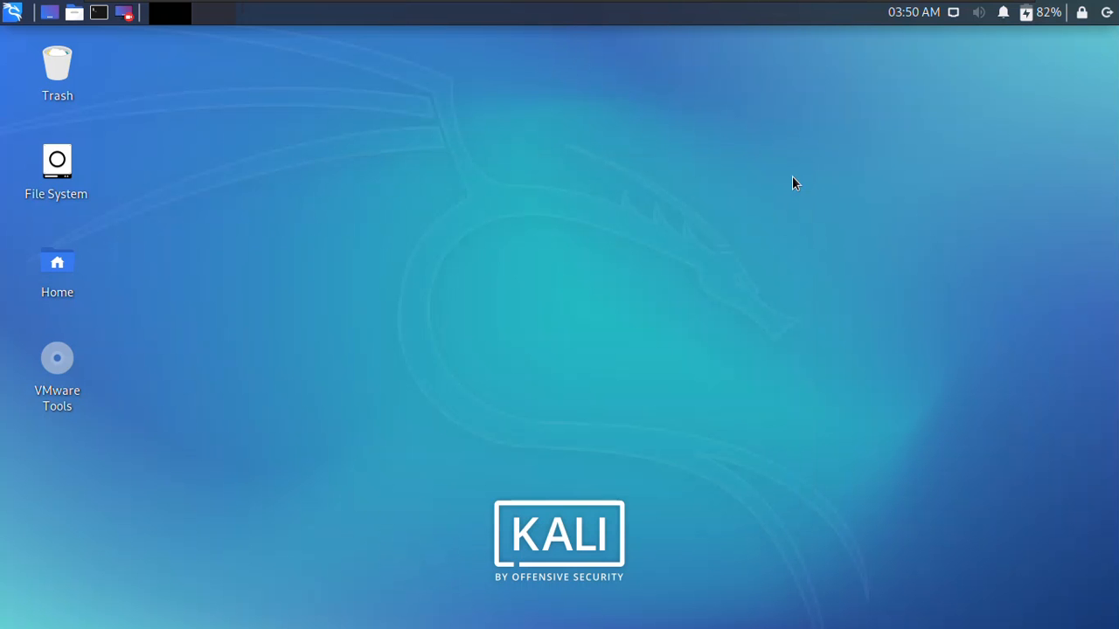
pyautogui.click(98, 13)
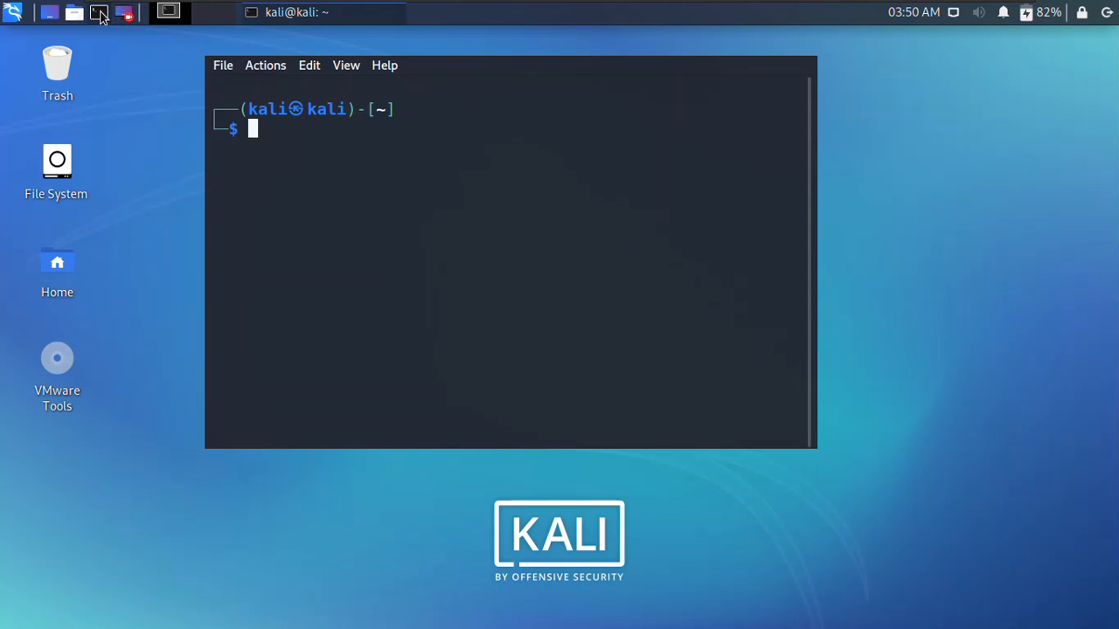
pyautogui.write('ifc')
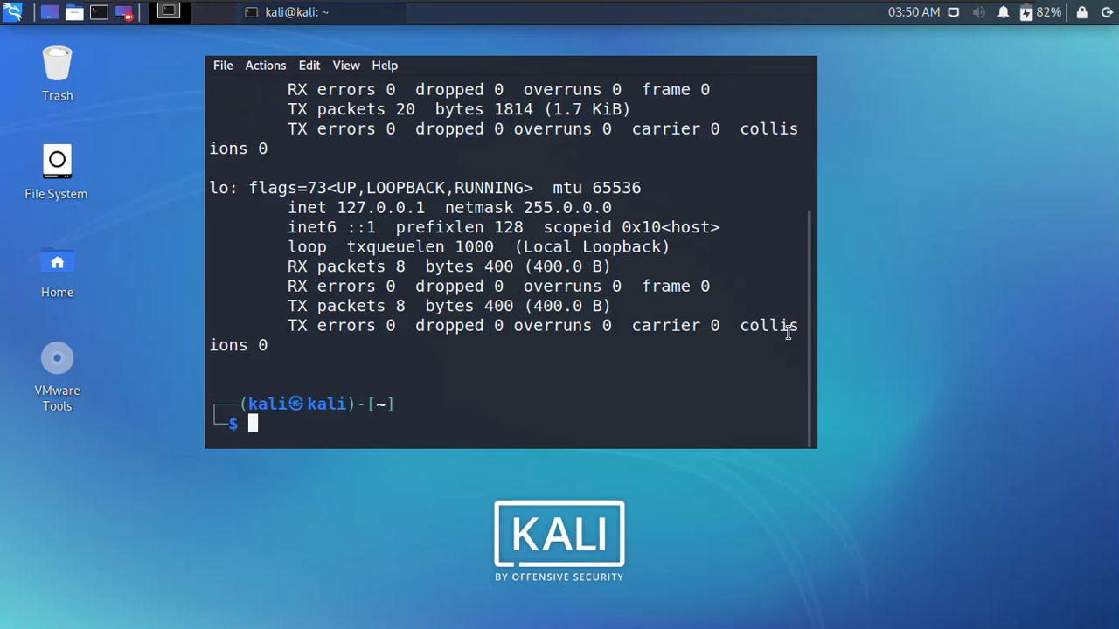
pyautogui.write('ifconfig')
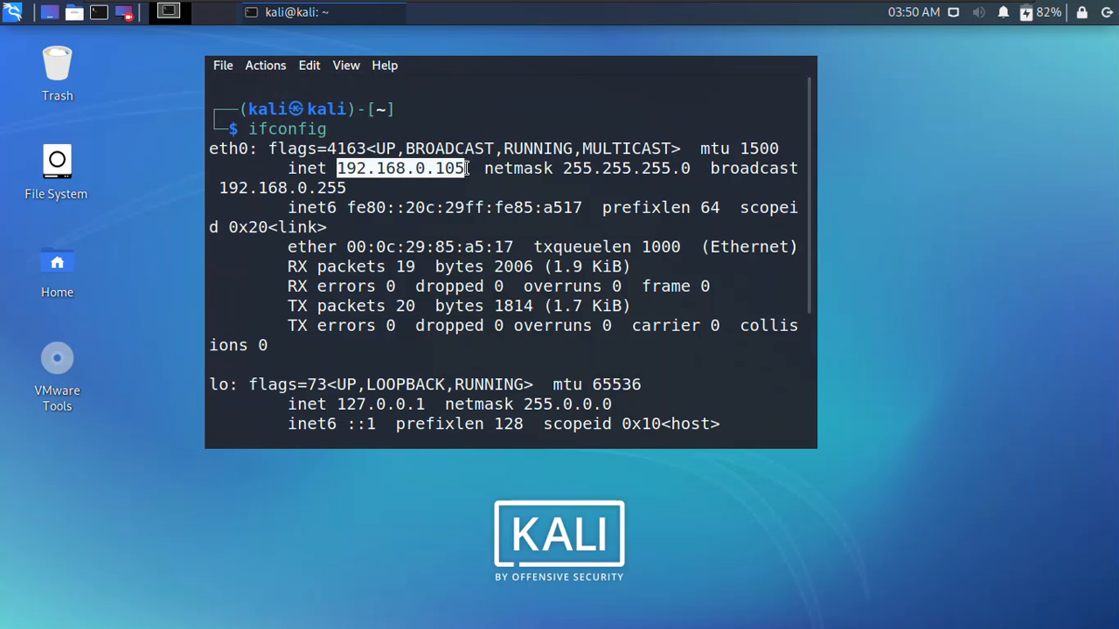
pyautogui.click(224, 65)
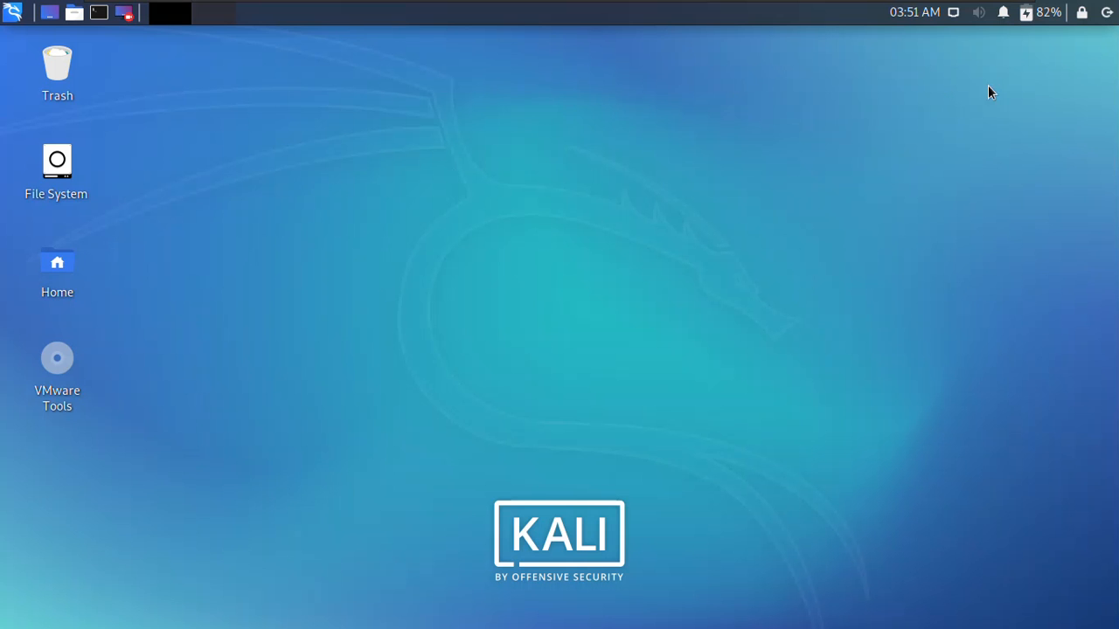
# - Restart, log back in, and mark eth0's new 192.168.0.112 address in the ifconfig output
pyautogui.click(1108, 11)
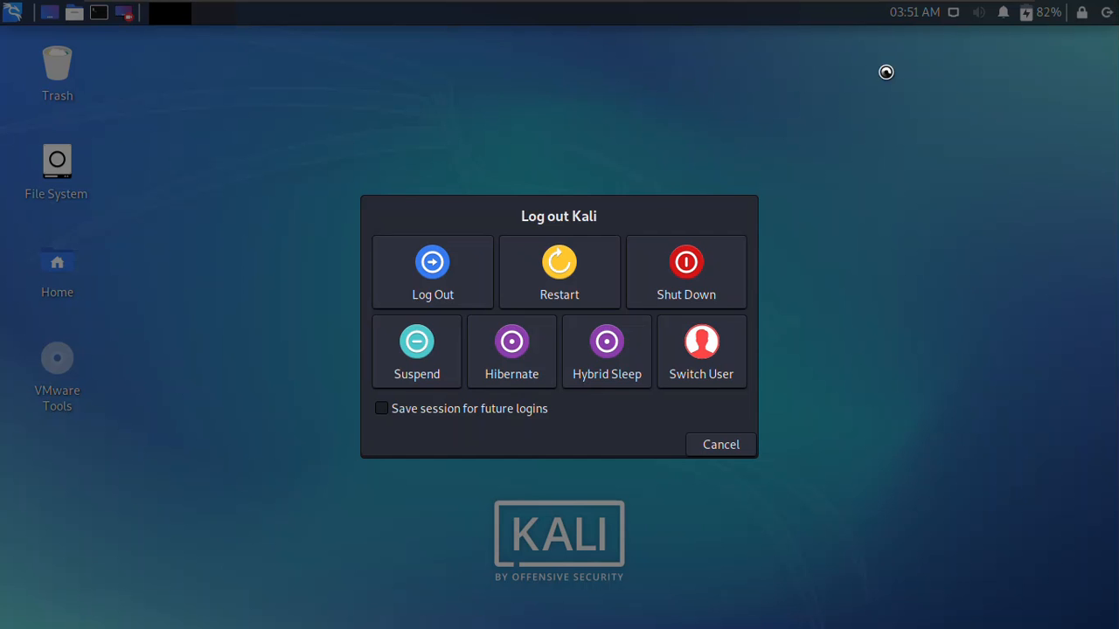
pyautogui.click(432, 272)
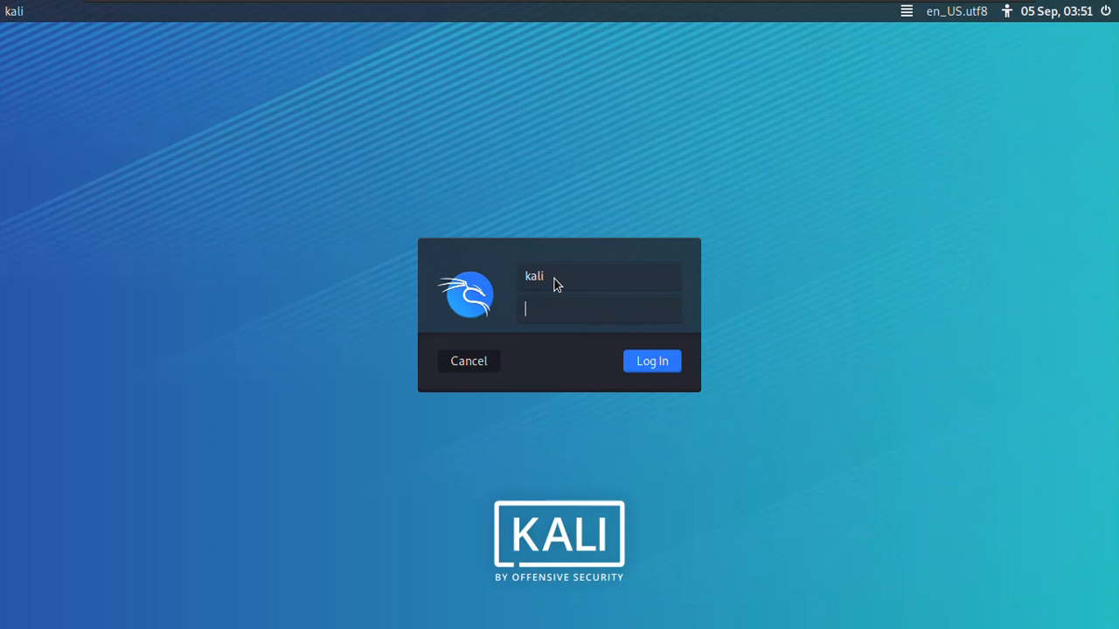
pyautogui.click(650, 360)
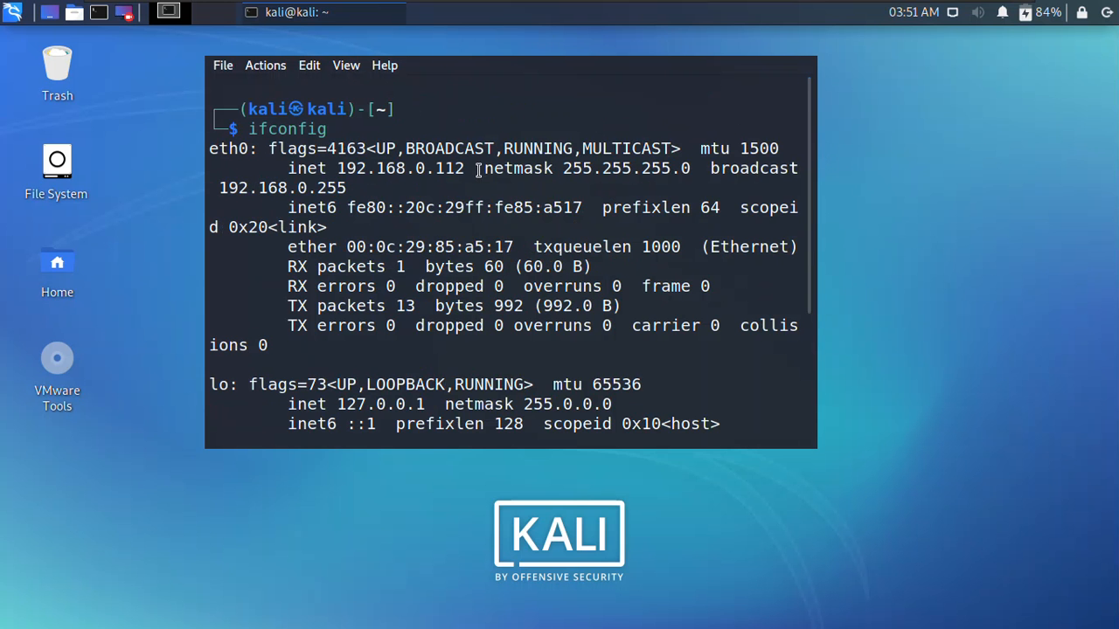
pyautogui.doubleClick(402, 168)
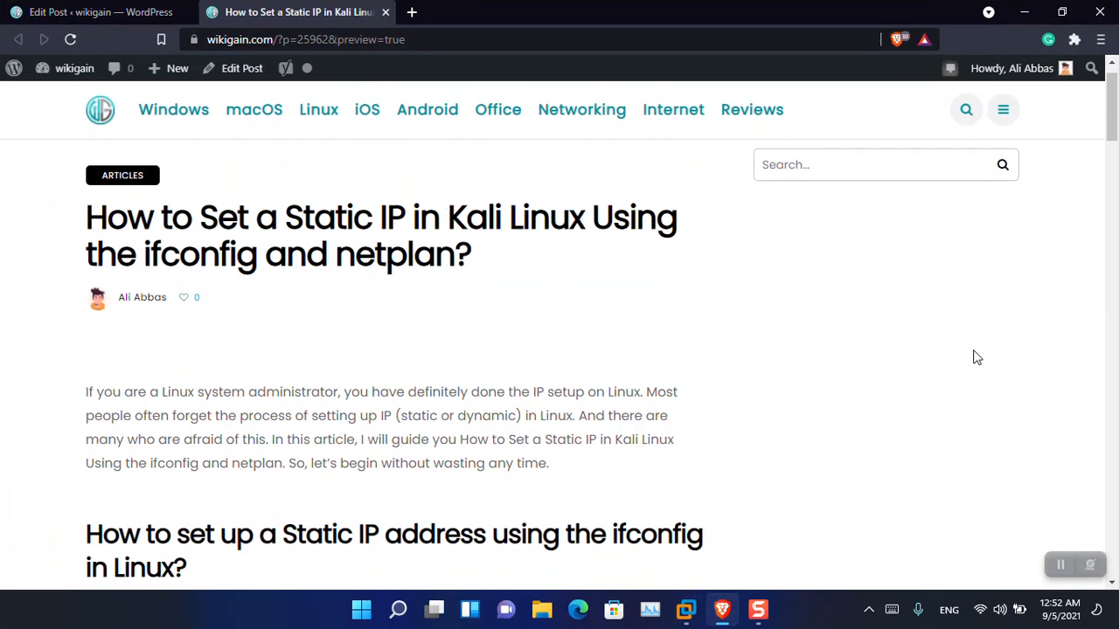
# - Scroll through the article's ifconfig, route, resolv.conf and ping sections down to the reply form and back
pyautogui.scroll(-3)
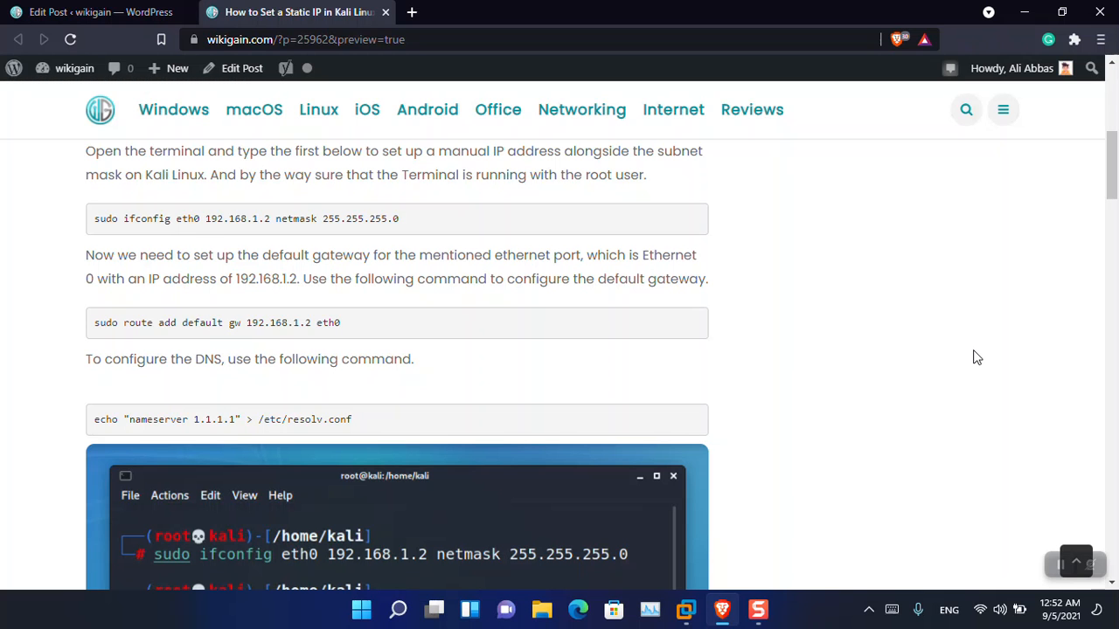
pyautogui.moveTo(493, 288)
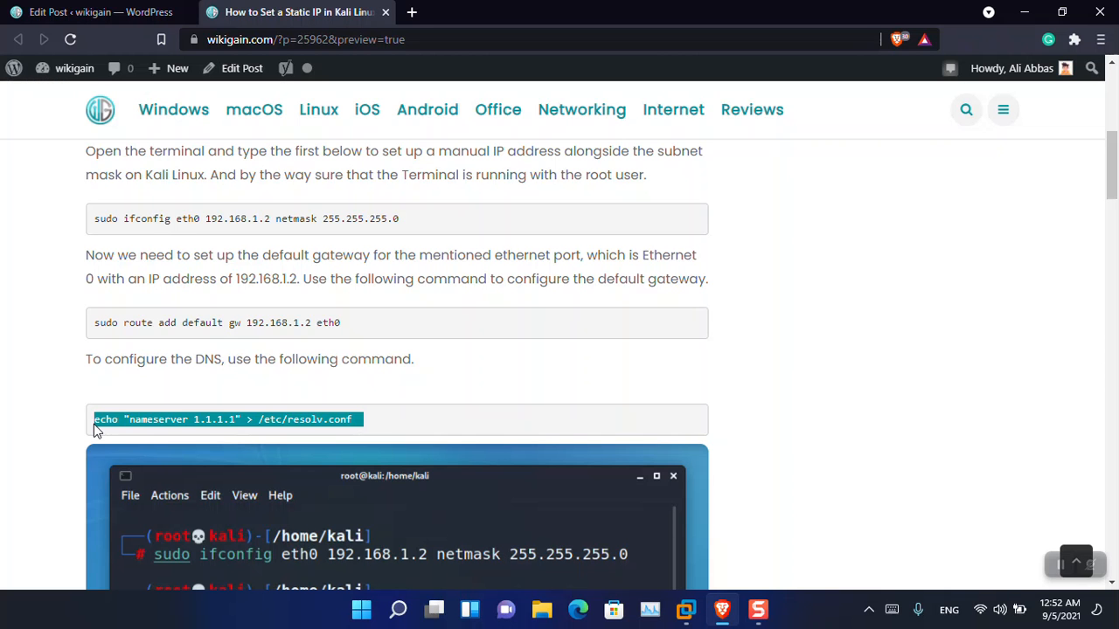
pyautogui.scroll(-3)
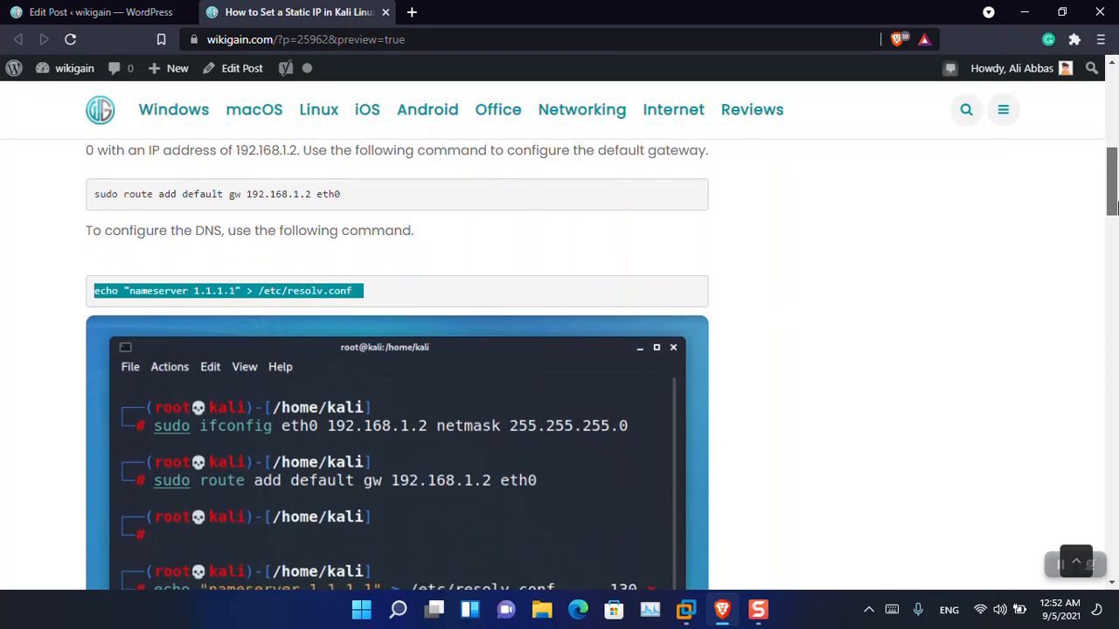
pyautogui.scroll(-3)
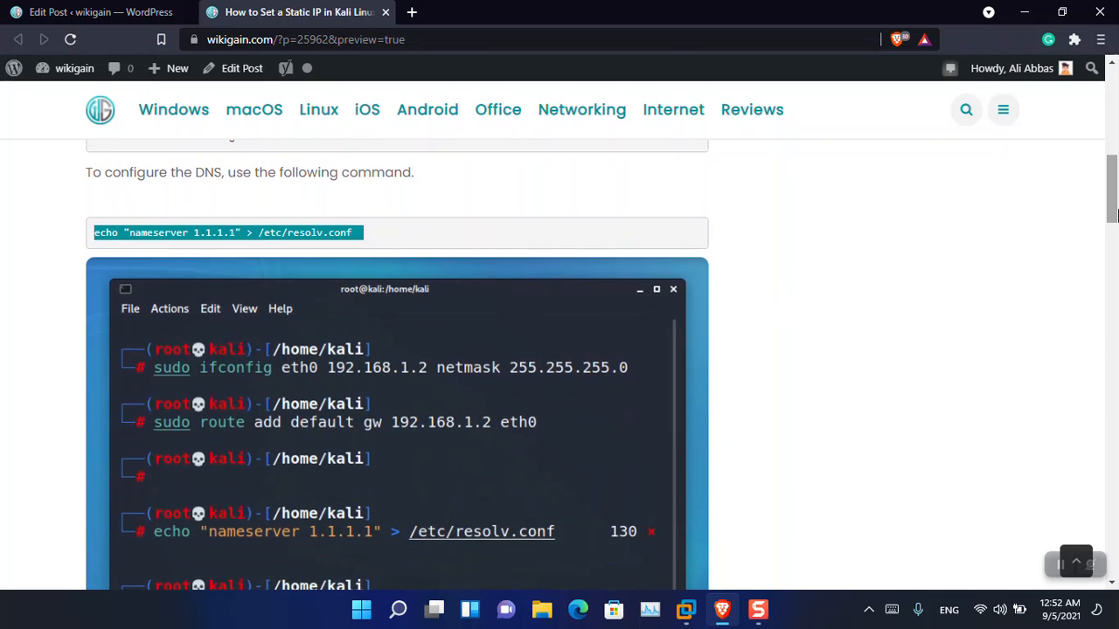
pyautogui.moveTo(507, 559)
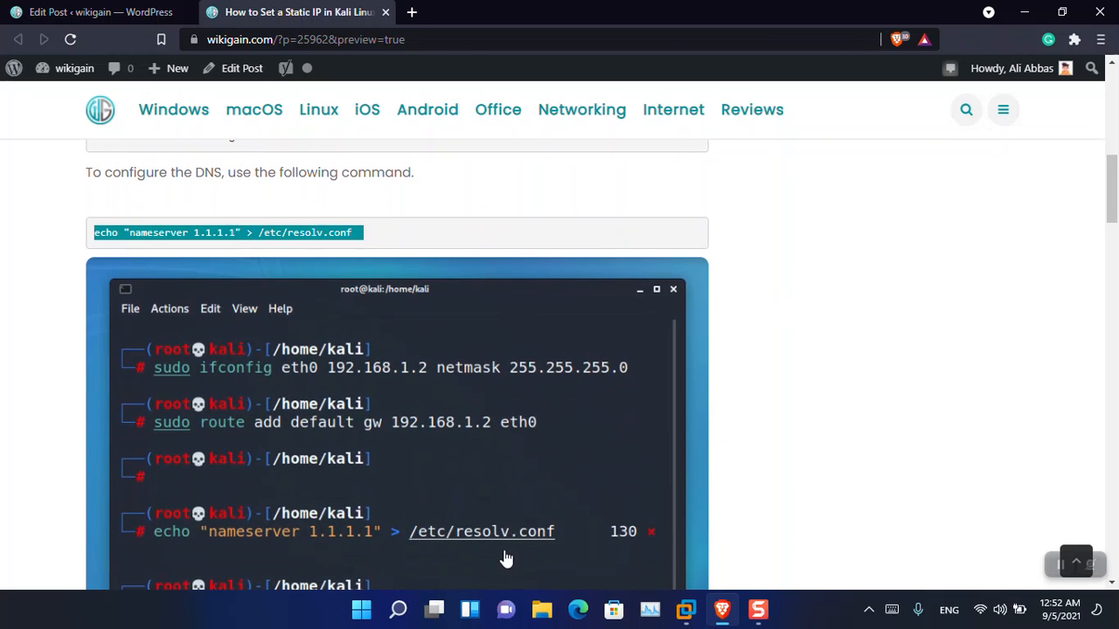
pyautogui.moveTo(532, 551)
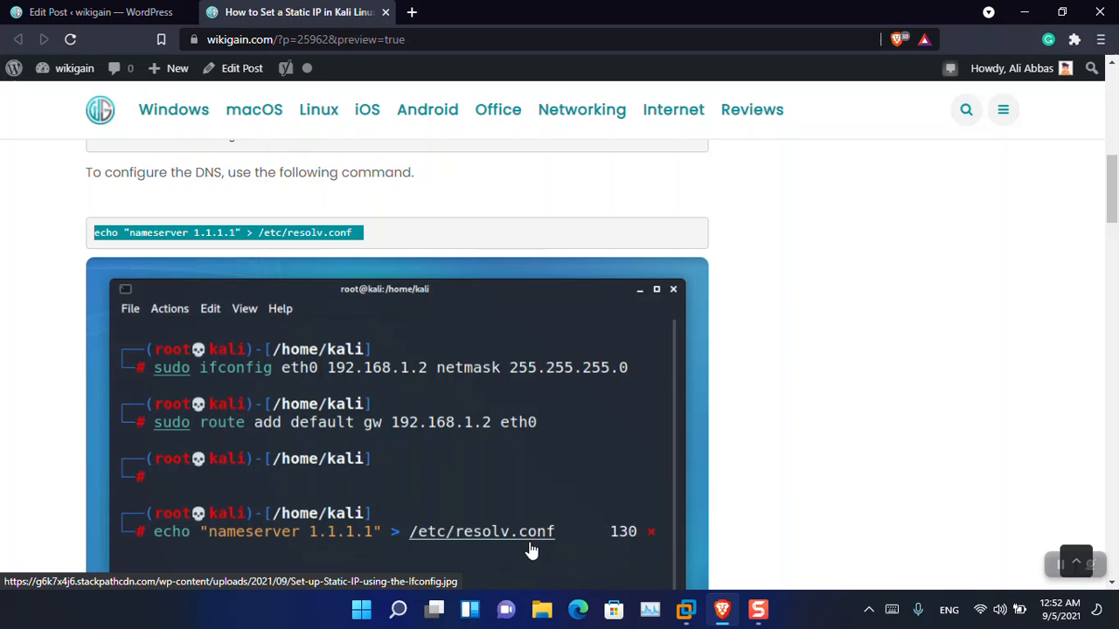
pyautogui.scroll(-3)
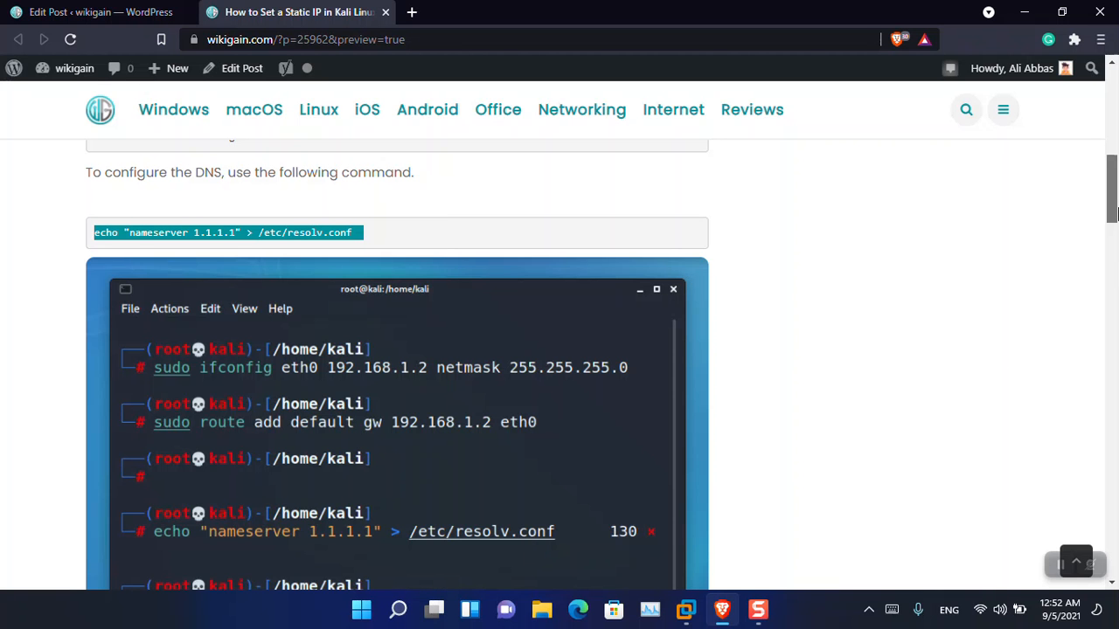
pyautogui.scroll(-3)
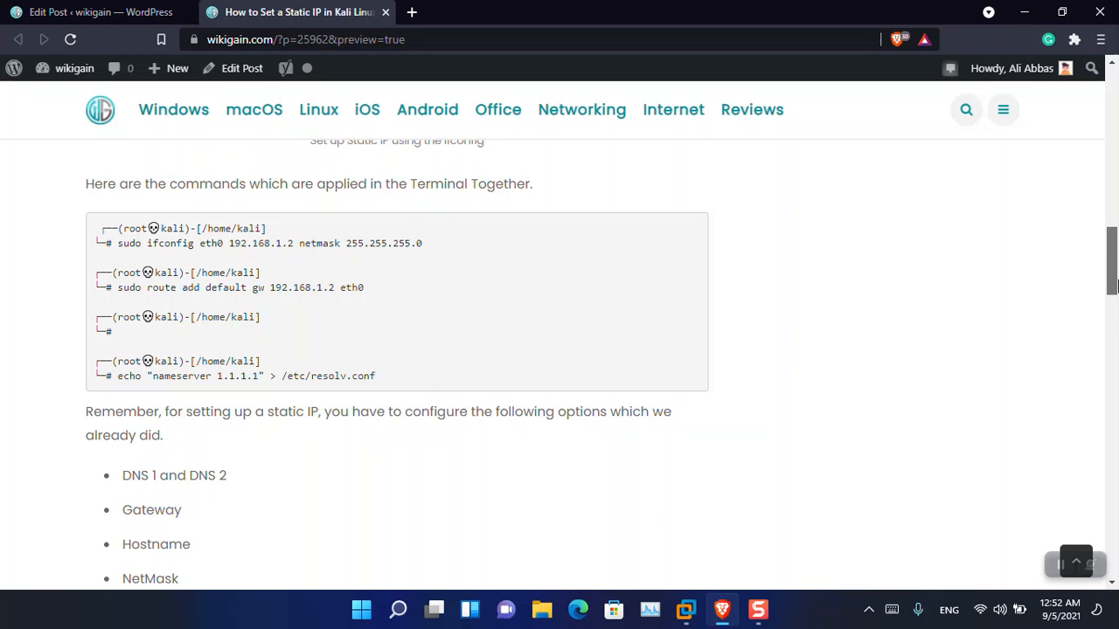
pyautogui.scroll(-3)
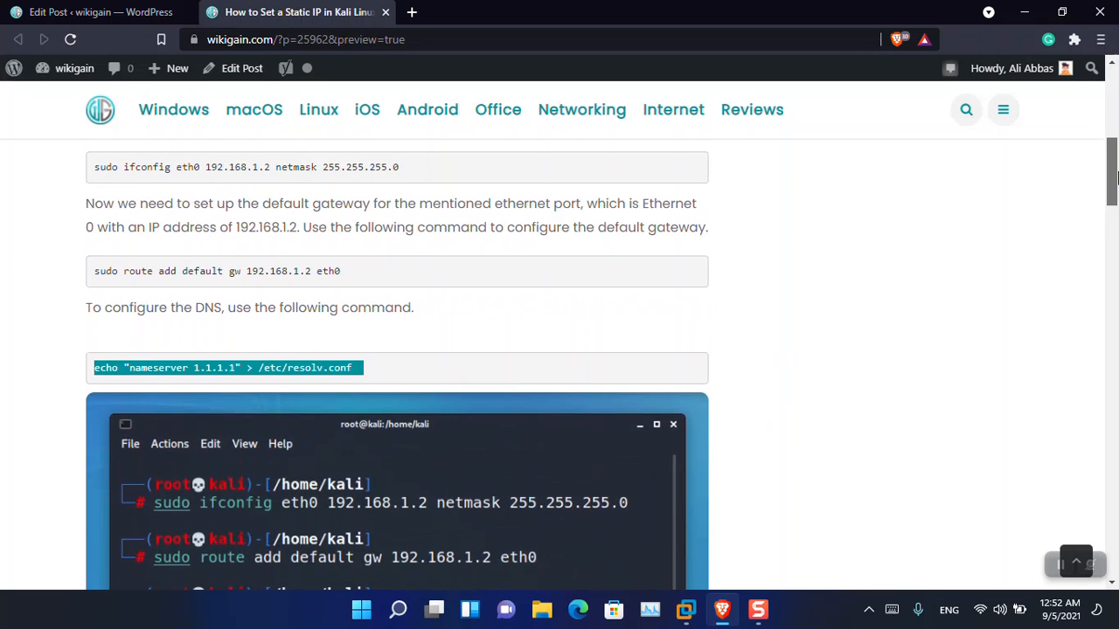
pyautogui.scroll(-3)
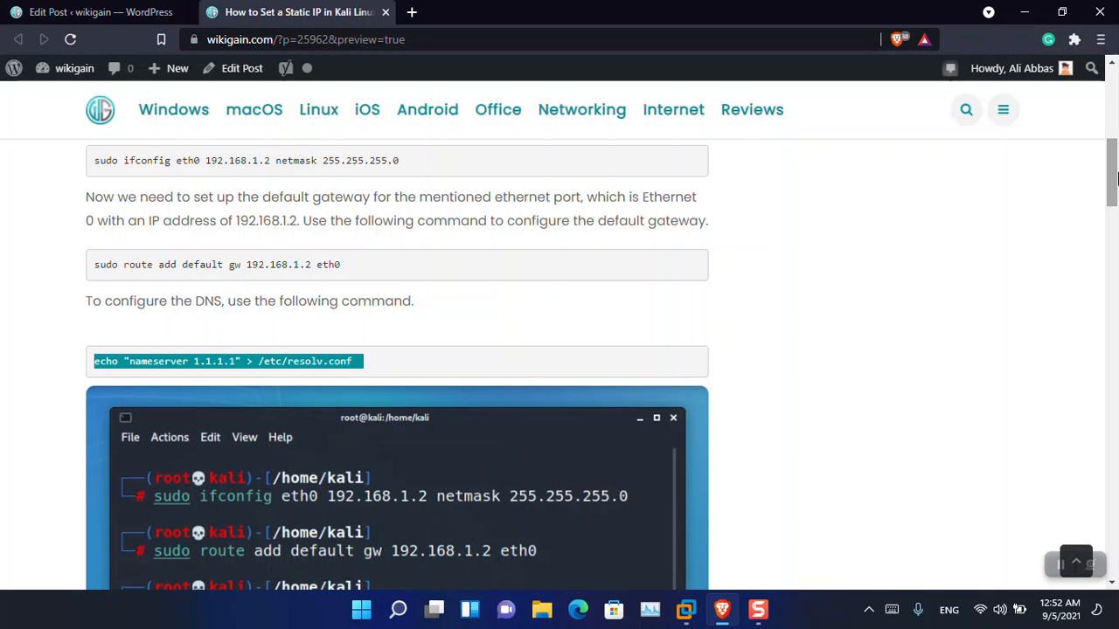
pyautogui.scroll(-3)
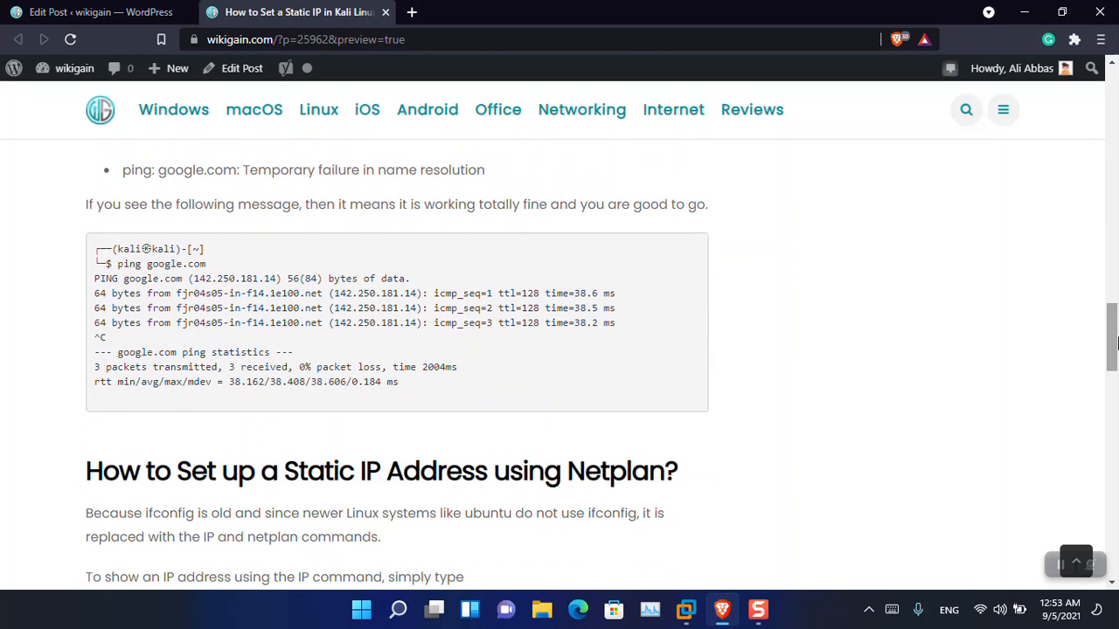
pyautogui.scroll(-3)
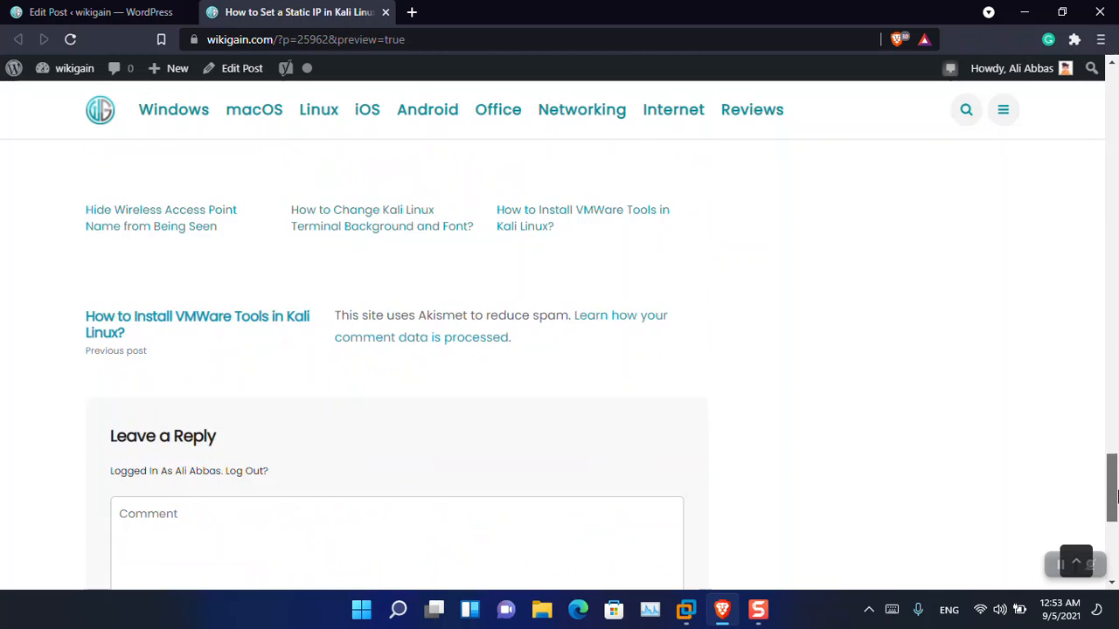
pyautogui.scroll(3)
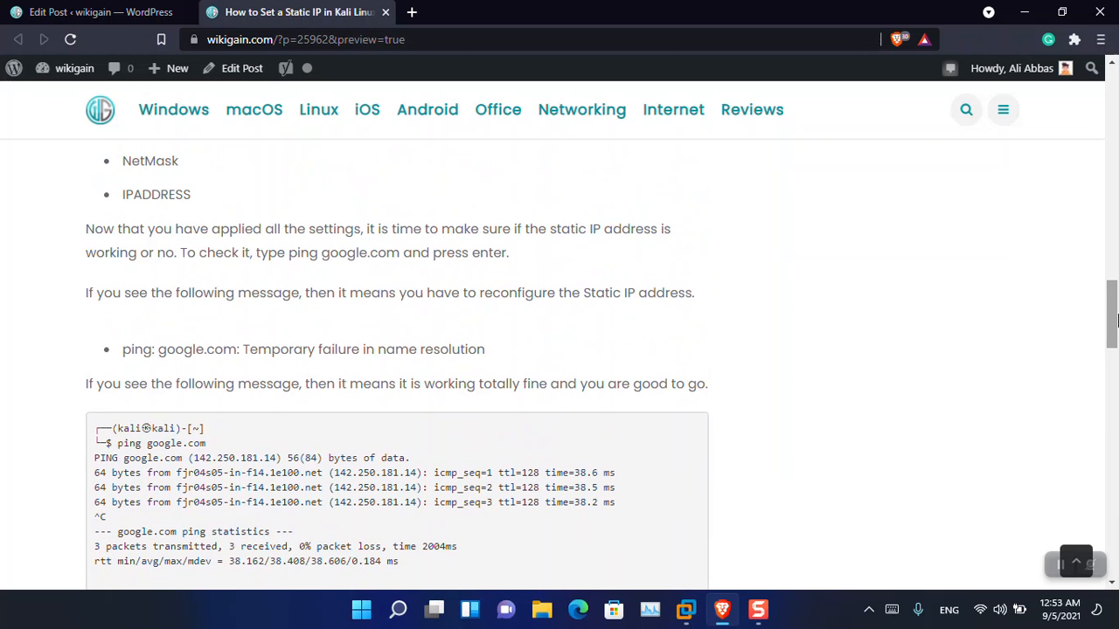
pyautogui.scroll(3)
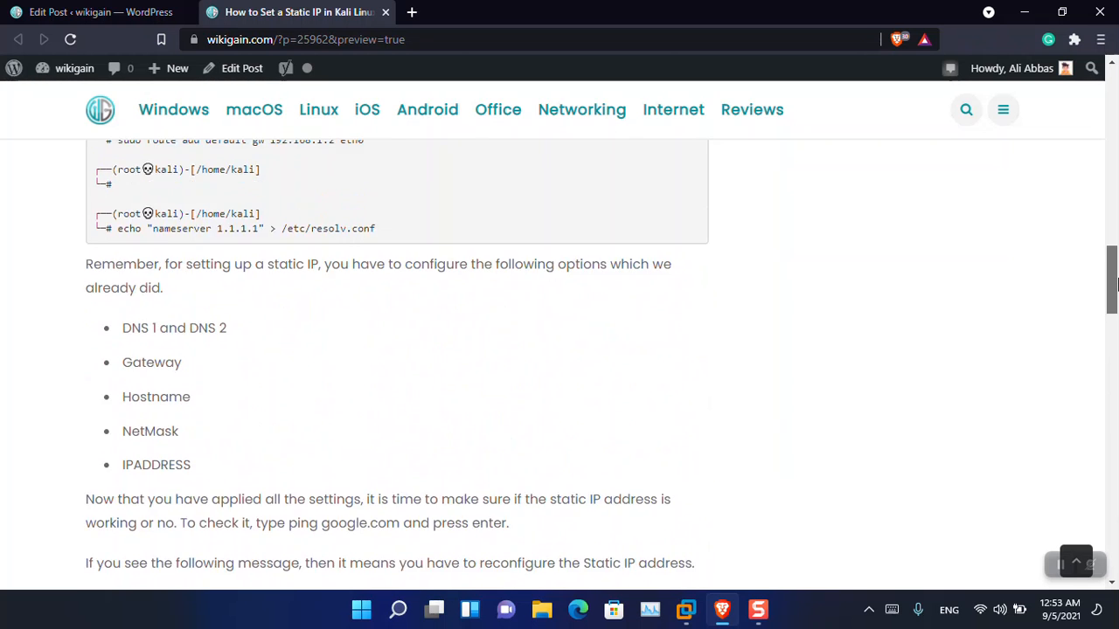